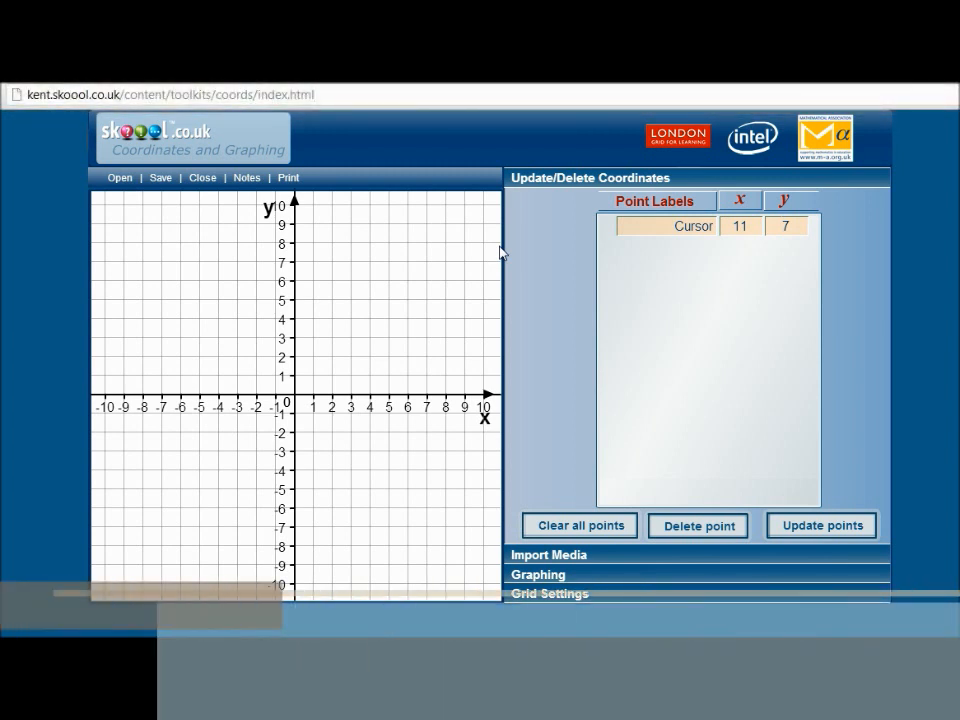
{"action": "mouse_move", "coordinate": [558, 404]}
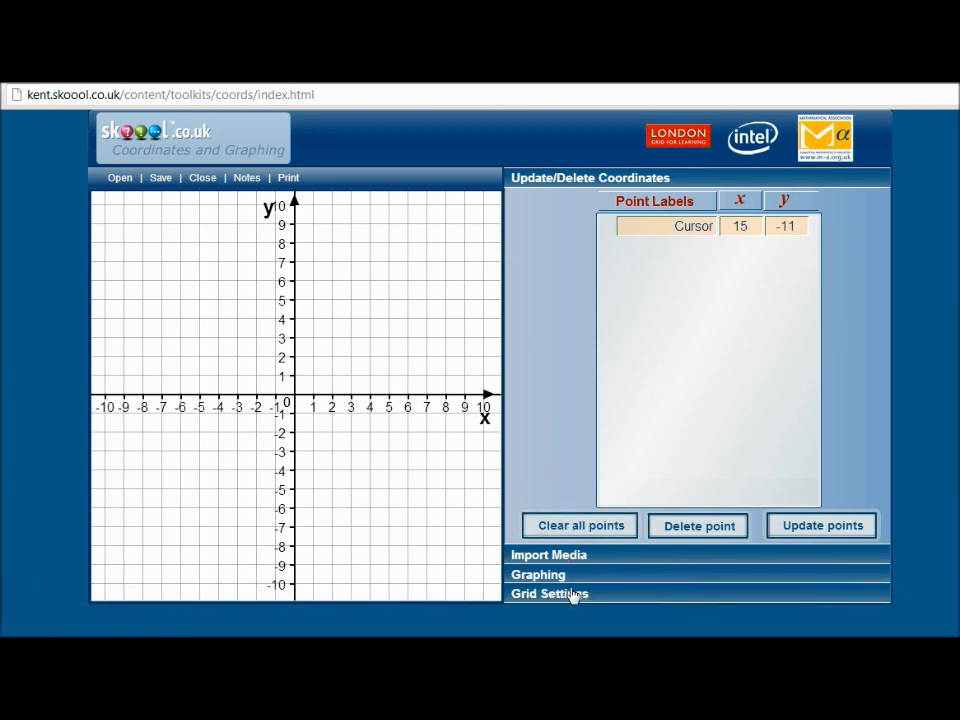
- In Grid Settings, switch the grid lines off and back on, leaving them displayed
{"action": "left_click", "coordinate": [548, 592]}
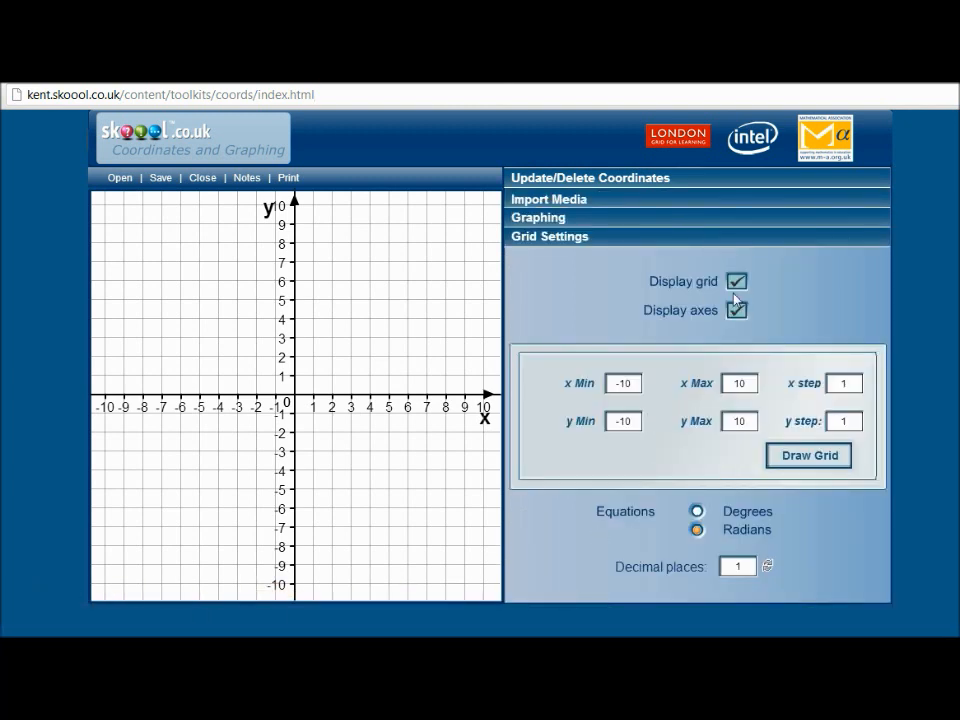
{"action": "left_click", "coordinate": [736, 280]}
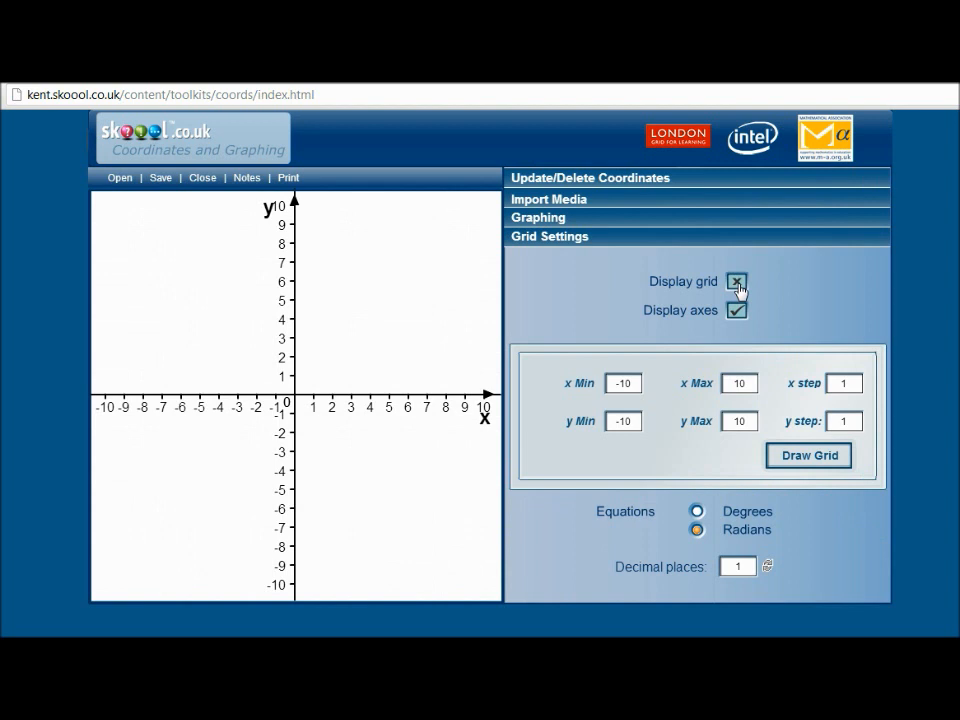
{"action": "left_click", "coordinate": [736, 280]}
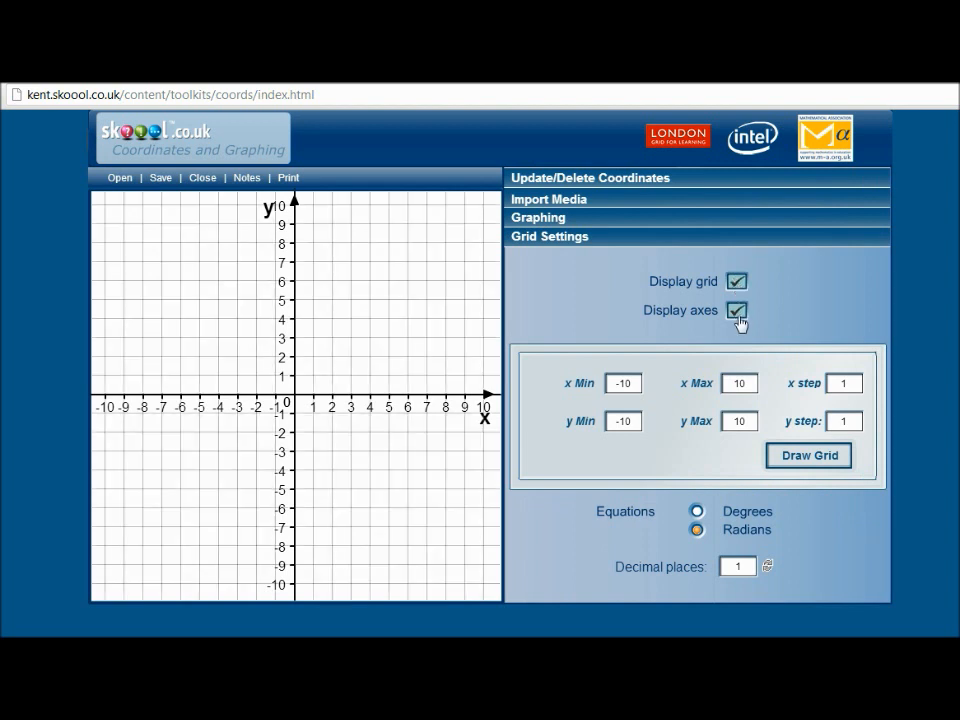
{"action": "mouse_move", "coordinate": [668, 376]}
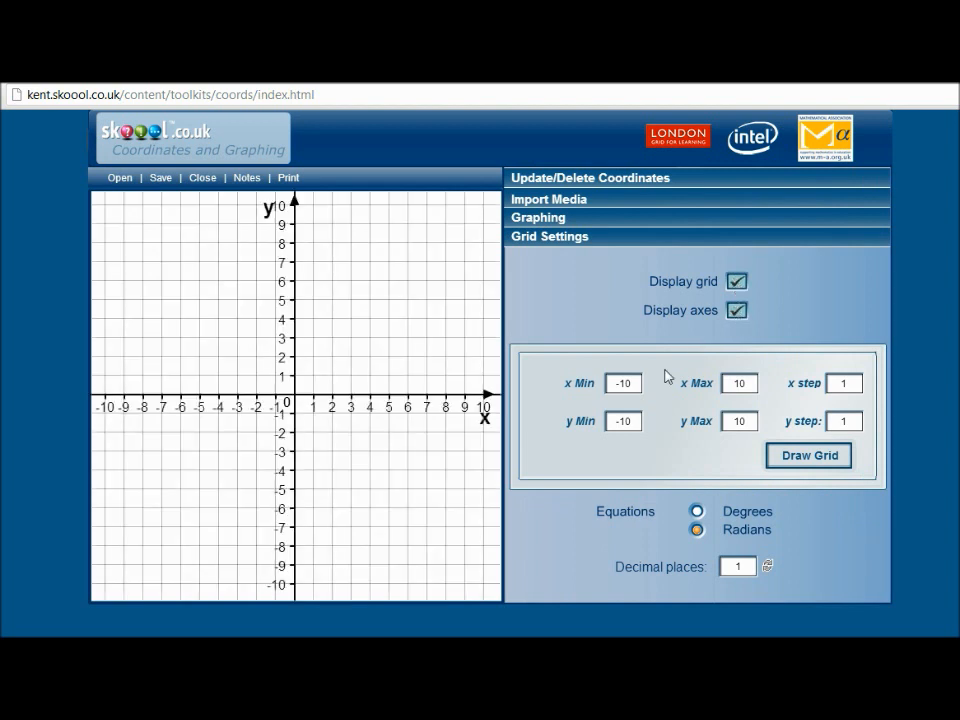
{"action": "mouse_move", "coordinate": [664, 444]}
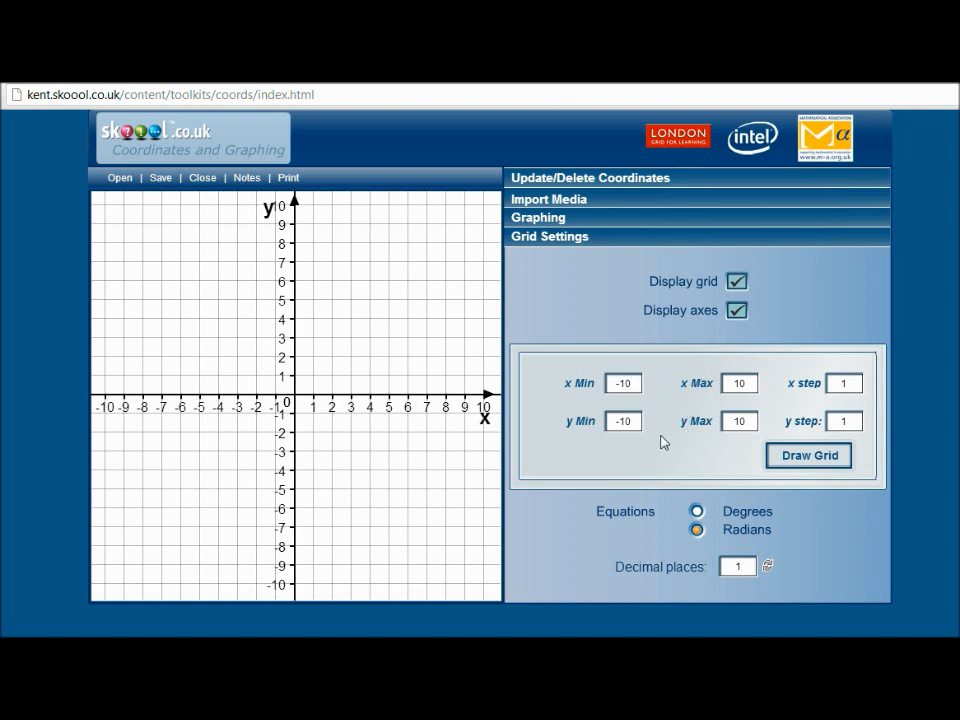
{"action": "mouse_move", "coordinate": [672, 426]}
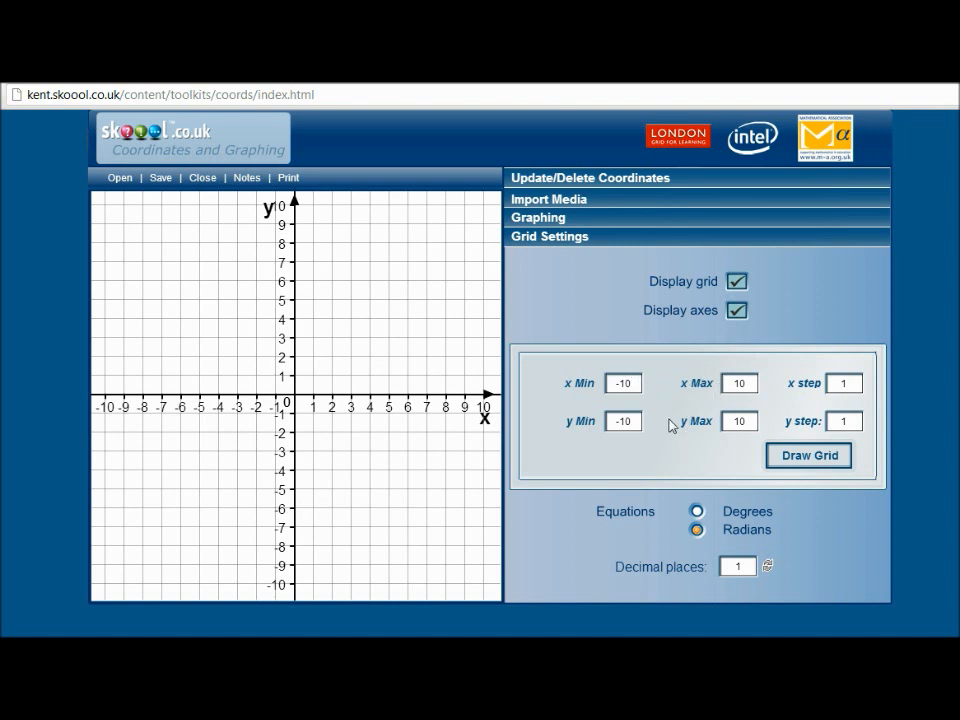
{"action": "mouse_move", "coordinate": [704, 448]}
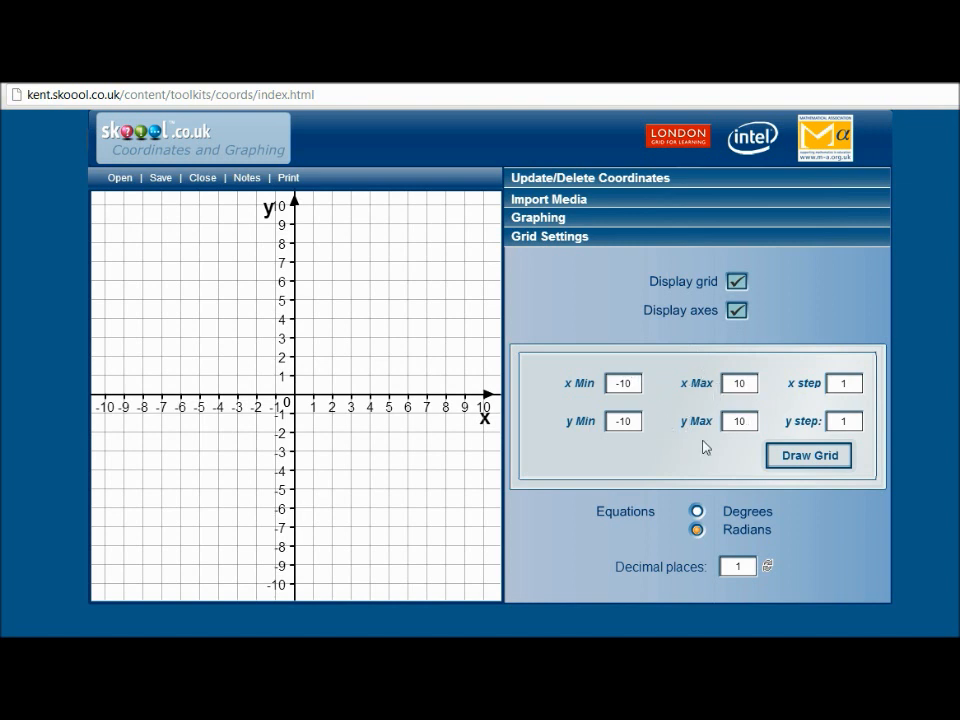
{"action": "mouse_move", "coordinate": [618, 184]}
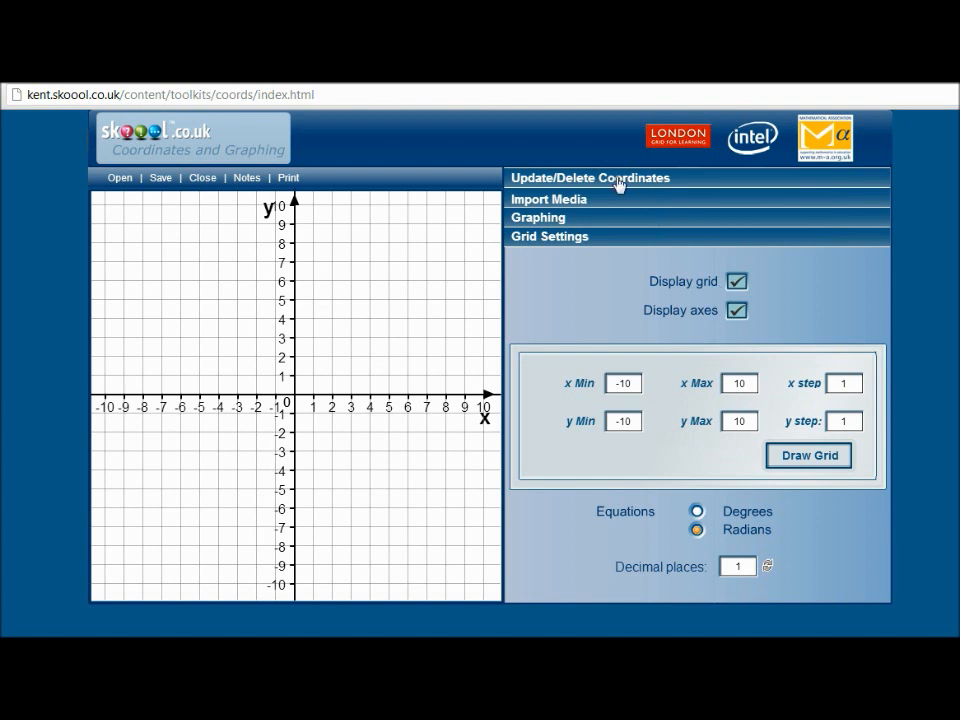
- With the coordinates list expanded, plot p1 at (1, 5) and p2 at (3.1, 2.8)
{"action": "left_click", "coordinate": [588, 176]}
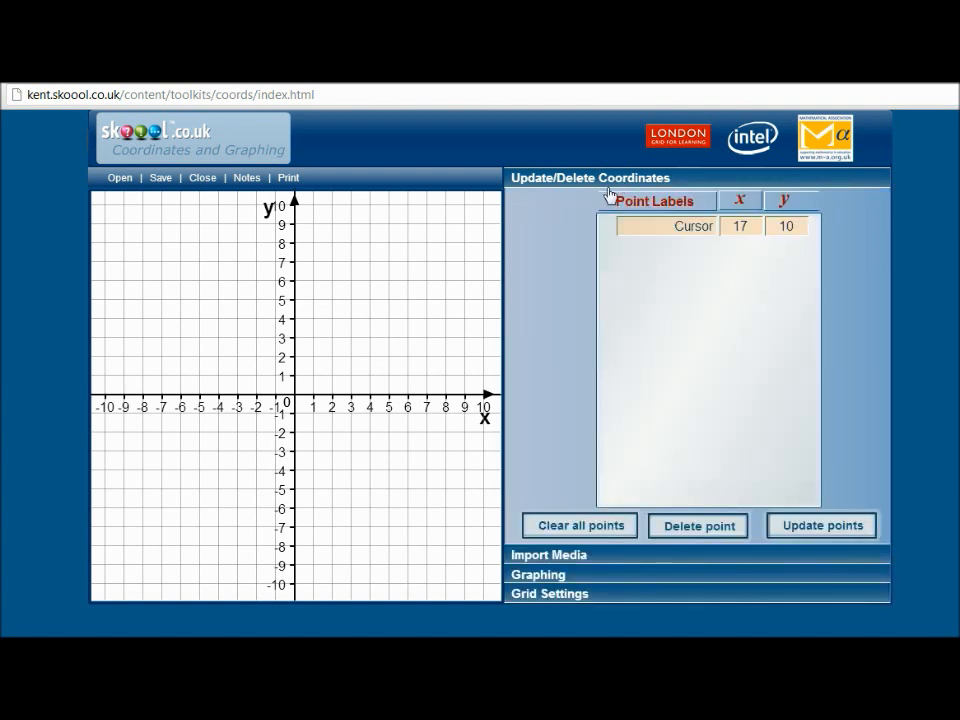
{"action": "mouse_move", "coordinate": [356, 362]}
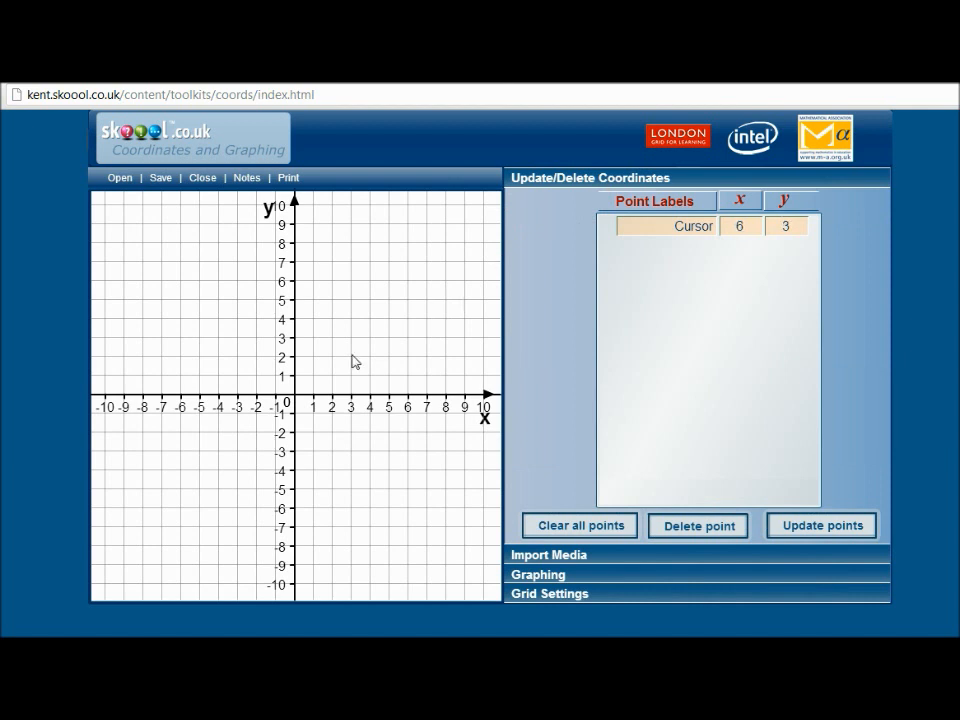
{"action": "mouse_move", "coordinate": [312, 362]}
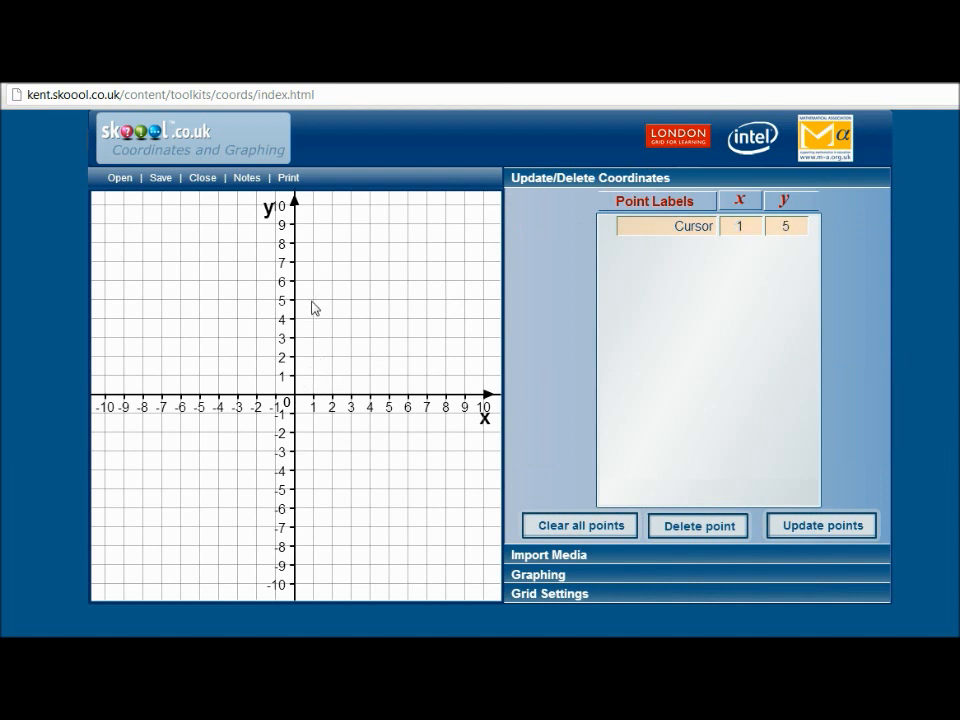
{"action": "left_click", "coordinate": [308, 300]}
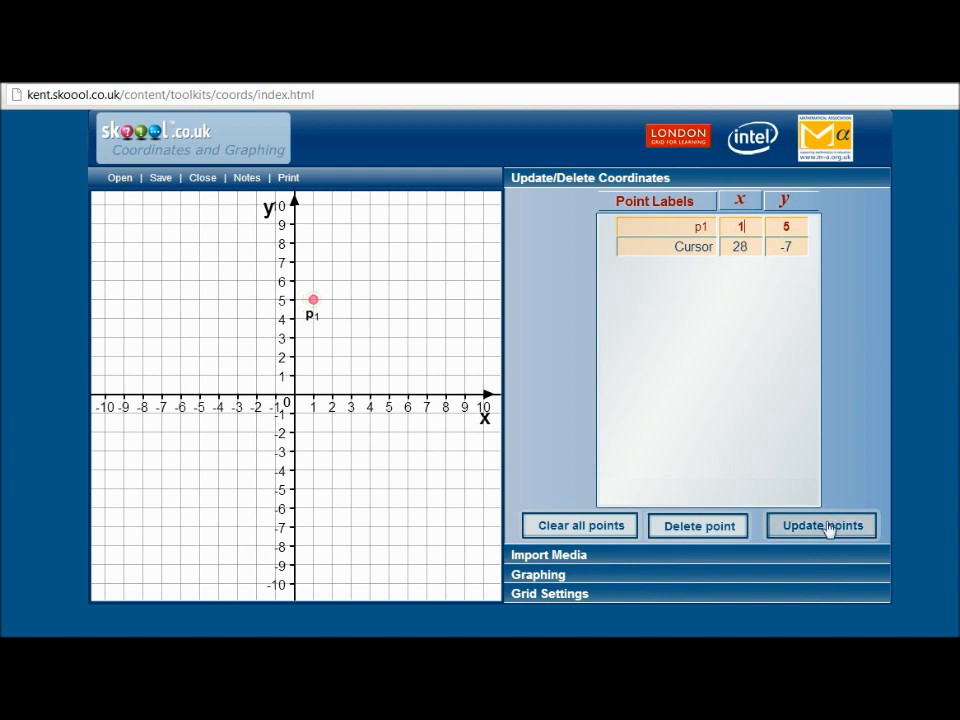
{"action": "mouse_move", "coordinate": [358, 348]}
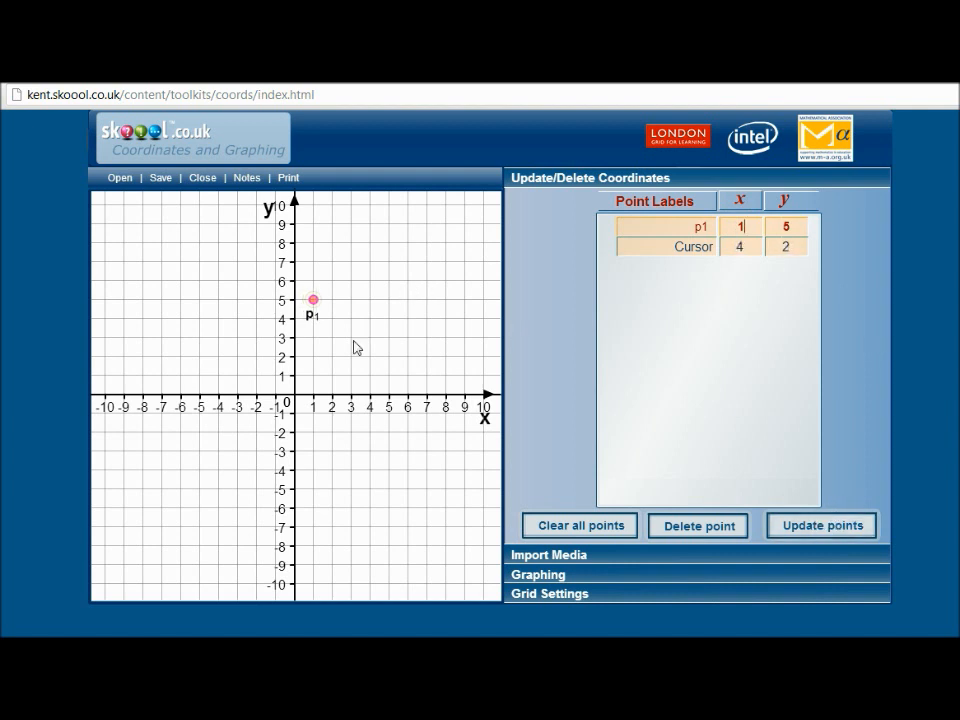
{"action": "left_click", "coordinate": [350, 338]}
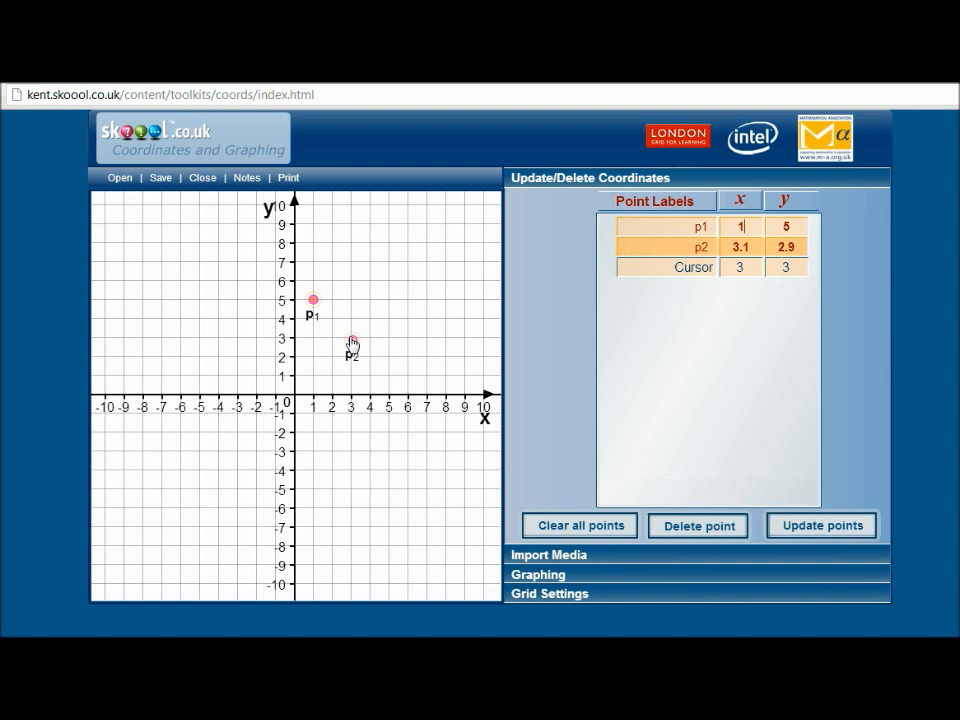
{"action": "mouse_move", "coordinate": [352, 342]}
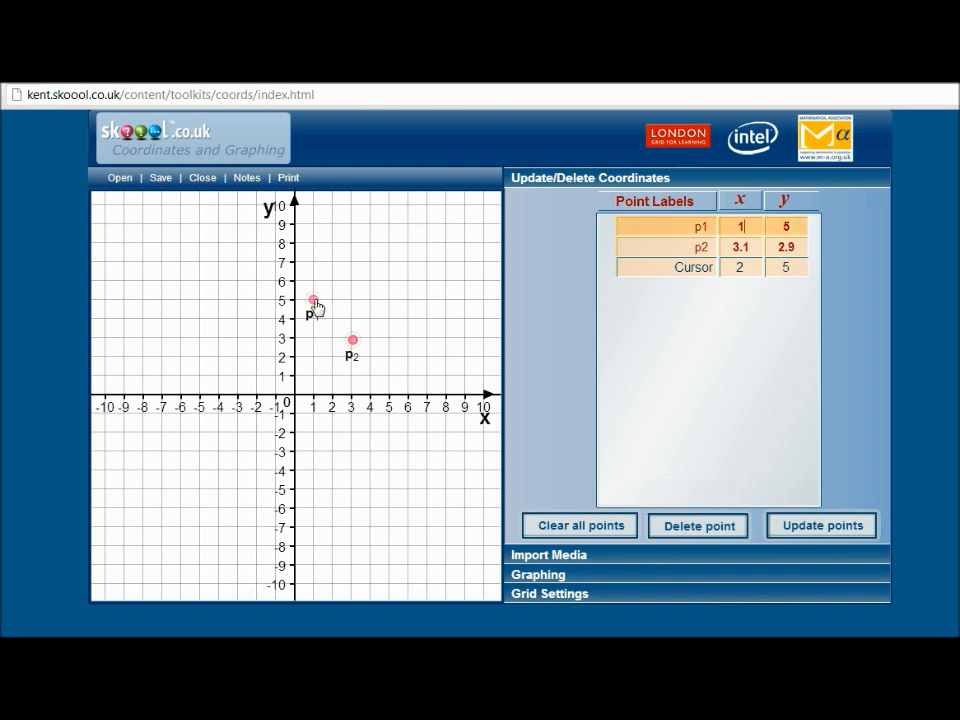
{"action": "mouse_move", "coordinate": [440, 356]}
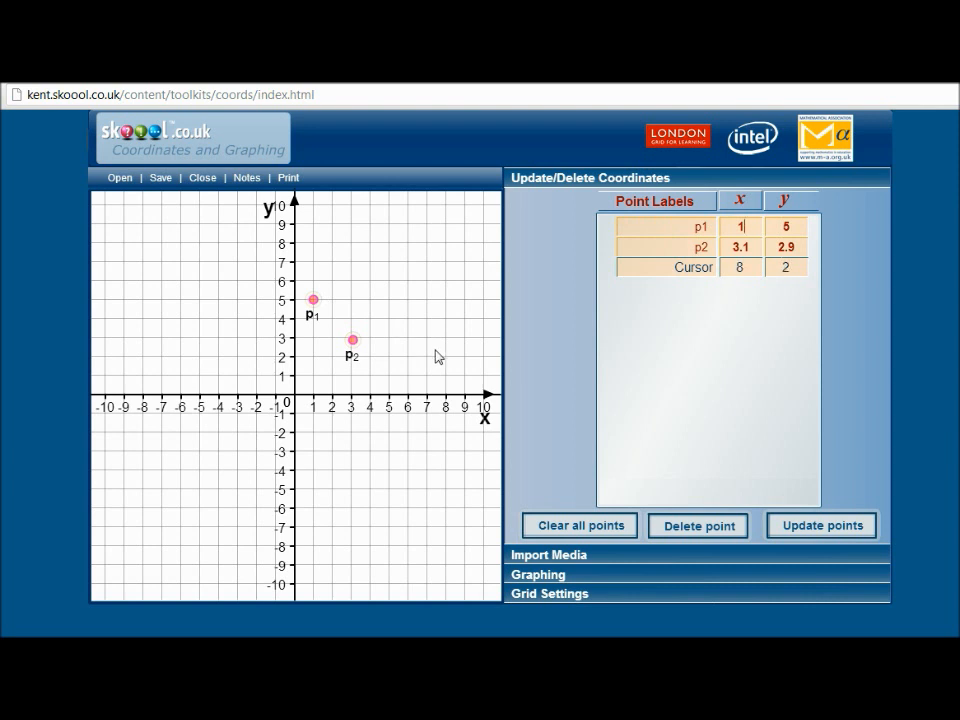
{"action": "mouse_move", "coordinate": [578, 524]}
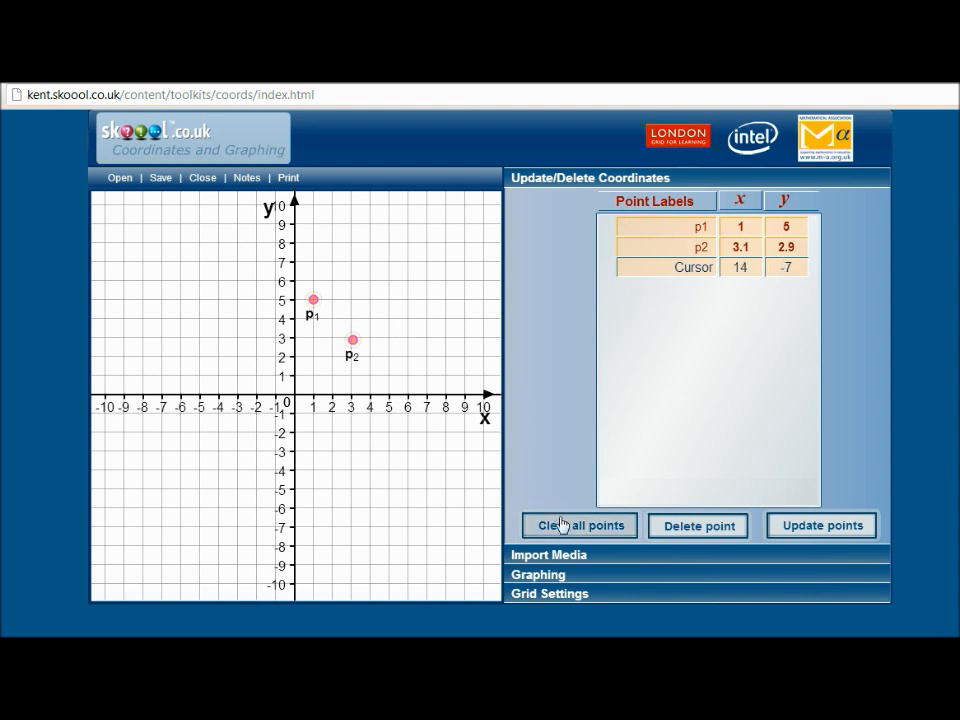
- Clear every plotted point and expand the Graphing equation panel
{"action": "left_click", "coordinate": [580, 524]}
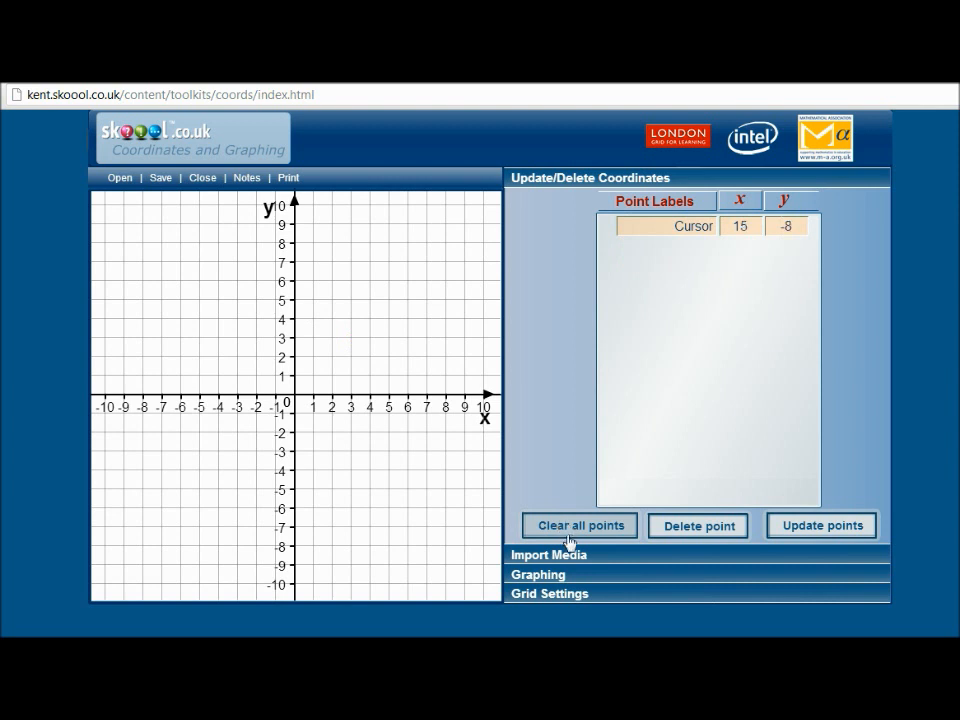
{"action": "left_click", "coordinate": [538, 574]}
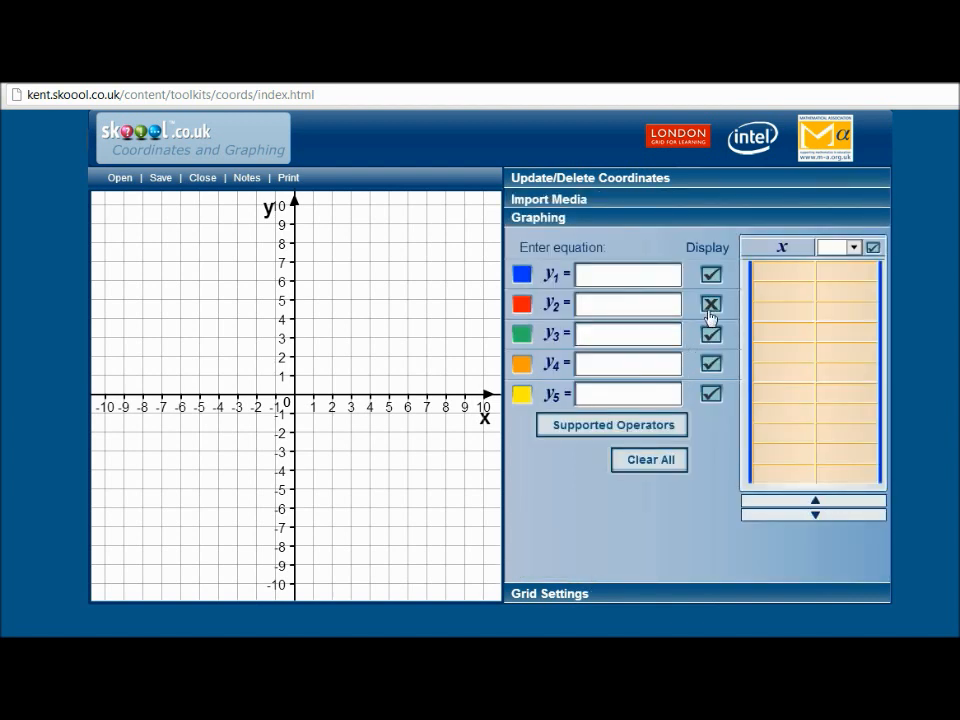
- Graph the first line y1 = 2x+3 using the keypad
{"action": "left_click", "coordinate": [710, 304]}
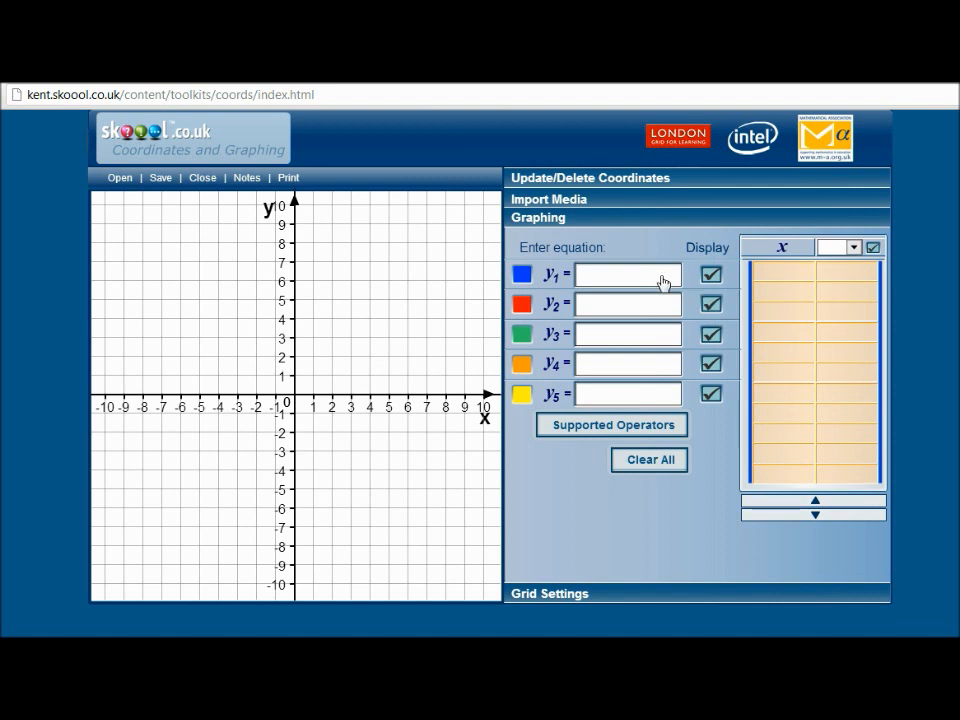
{"action": "left_click", "coordinate": [628, 272]}
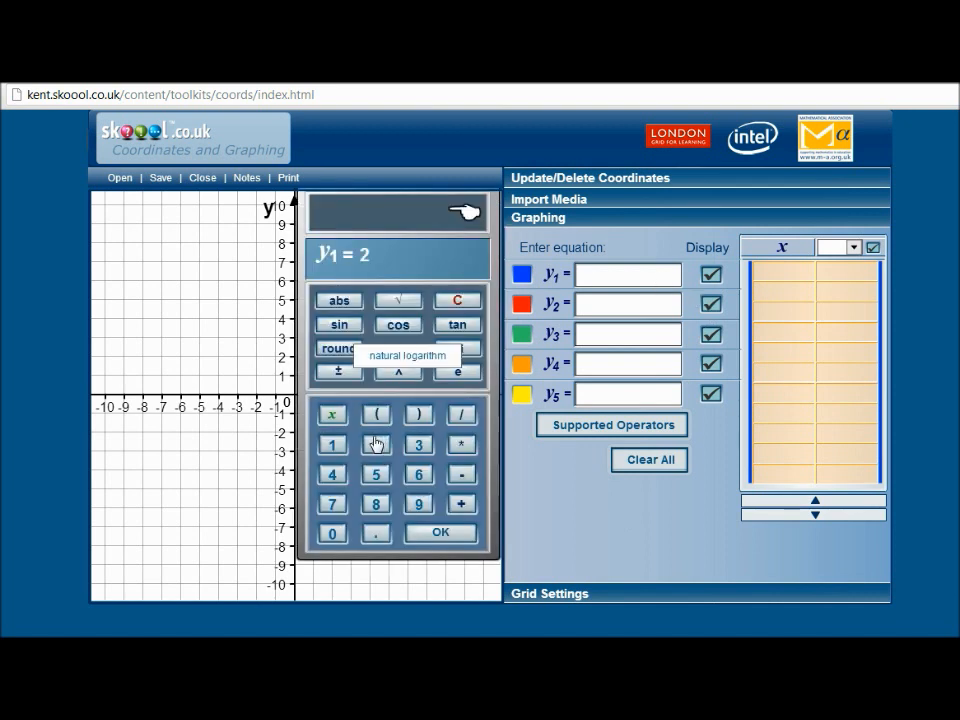
{"action": "left_click", "coordinate": [332, 414]}
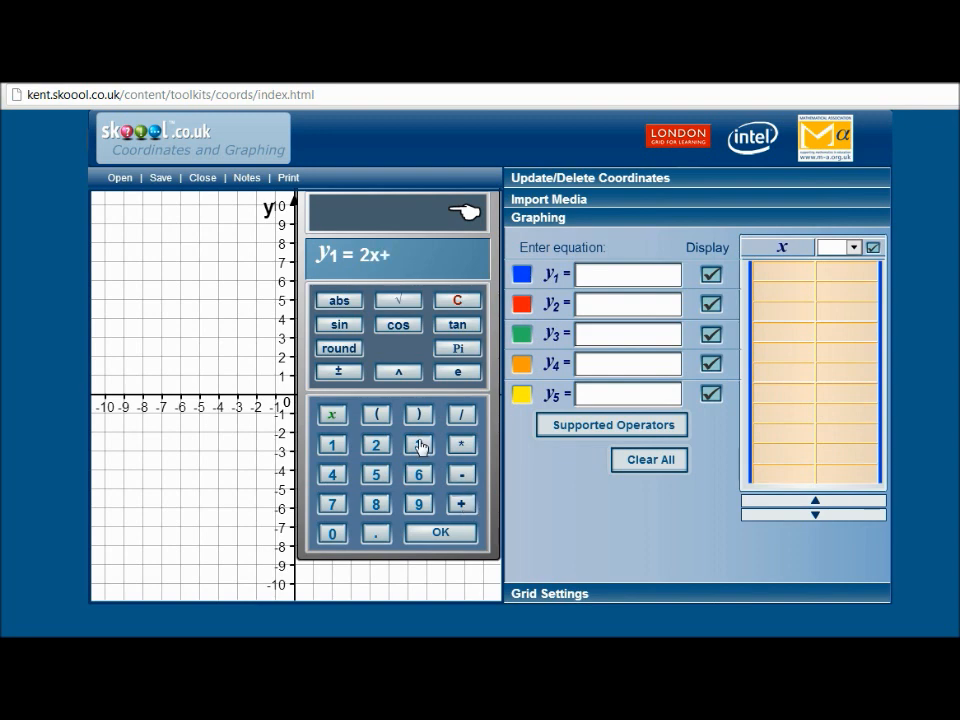
{"action": "left_click", "coordinate": [440, 532]}
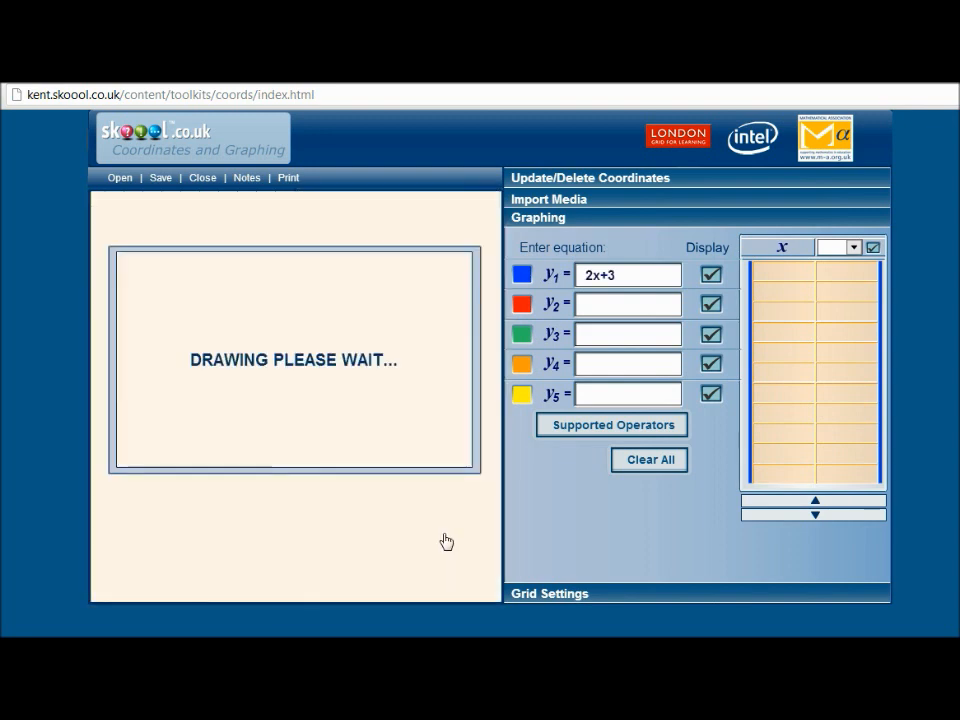
- Graph the second line y2 = 5x+8
{"action": "left_click", "coordinate": [628, 304]}
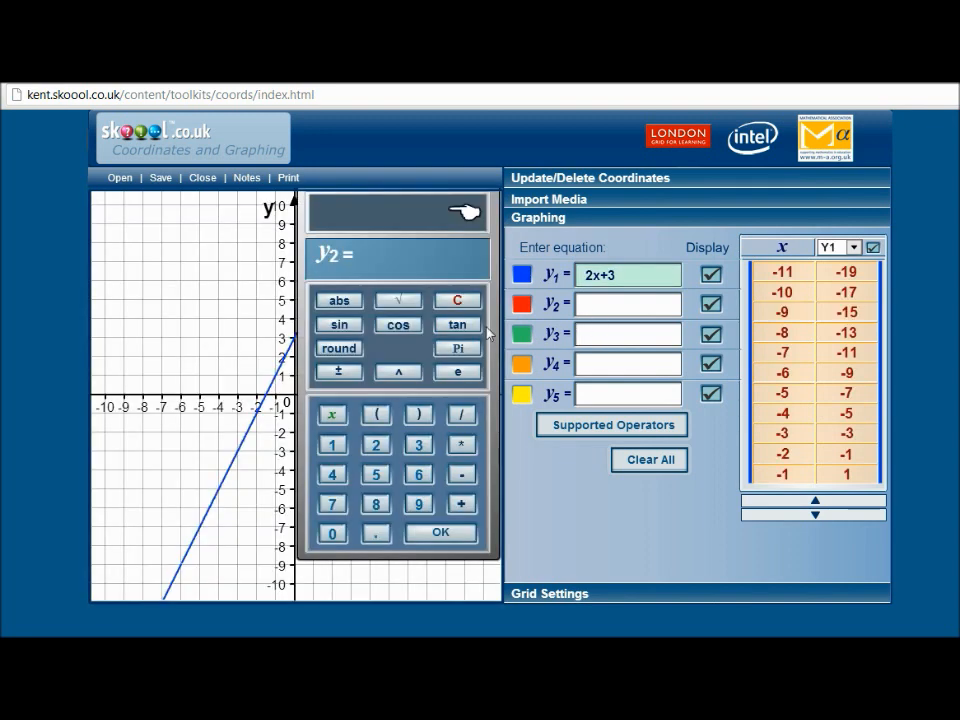
{"action": "left_click", "coordinate": [376, 474]}
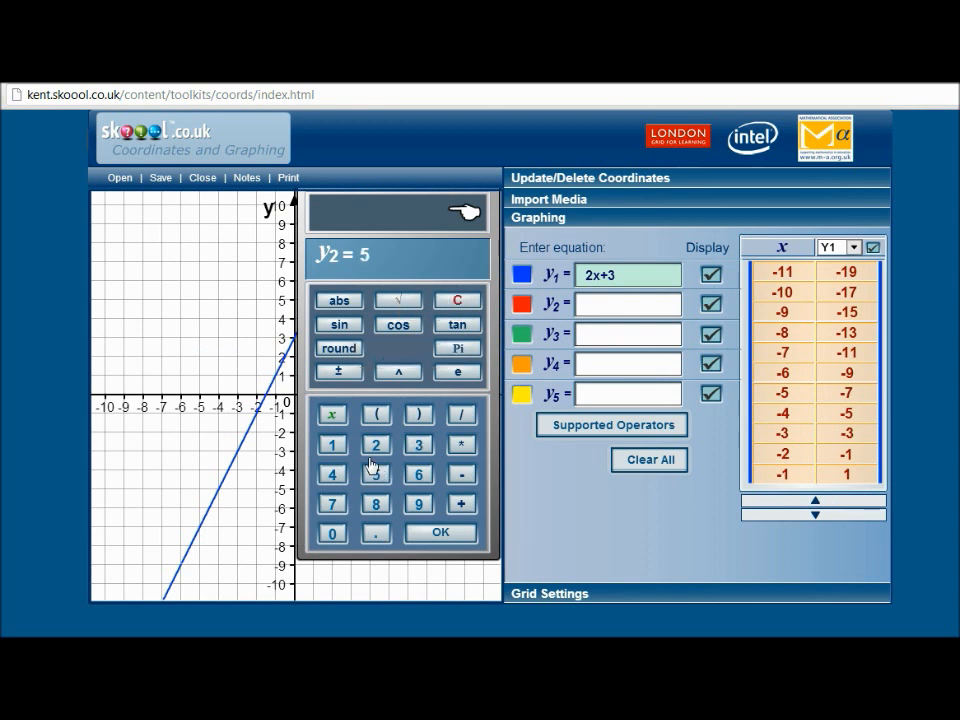
{"action": "left_click", "coordinate": [332, 414]}
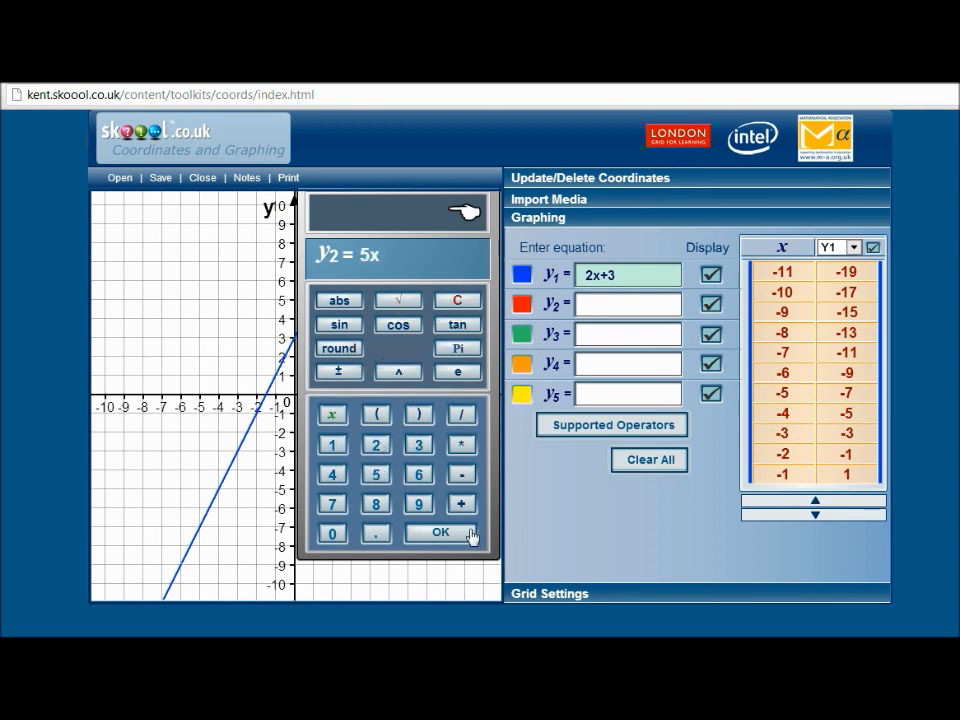
{"action": "left_click", "coordinate": [460, 504]}
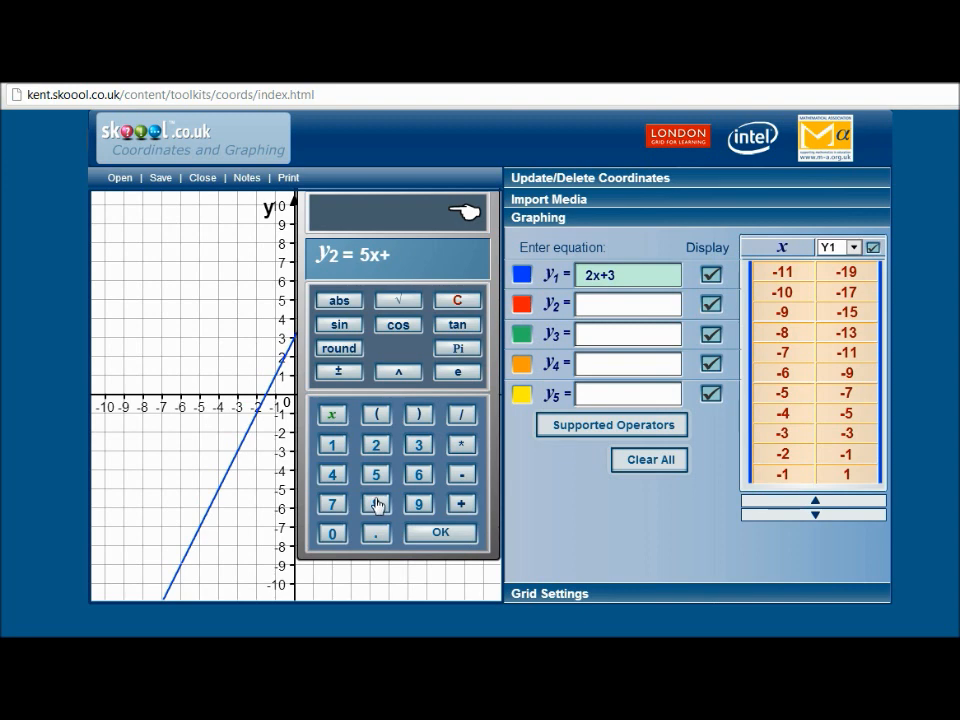
{"action": "left_click", "coordinate": [440, 532]}
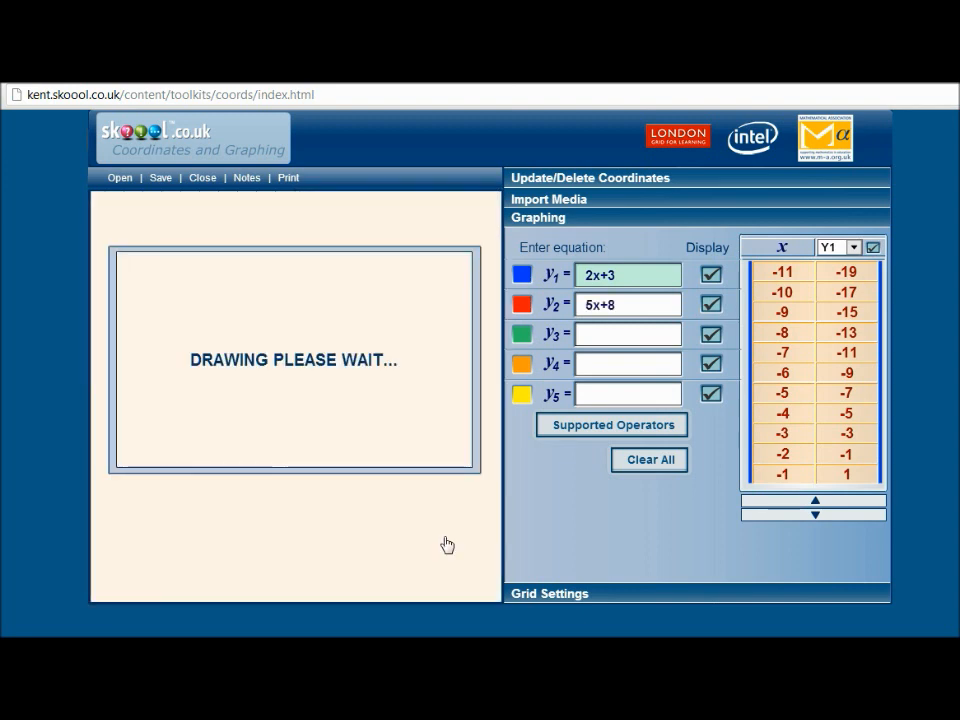
- Graph the third line y3 = 2x+7 in green
{"action": "left_click", "coordinate": [628, 332]}
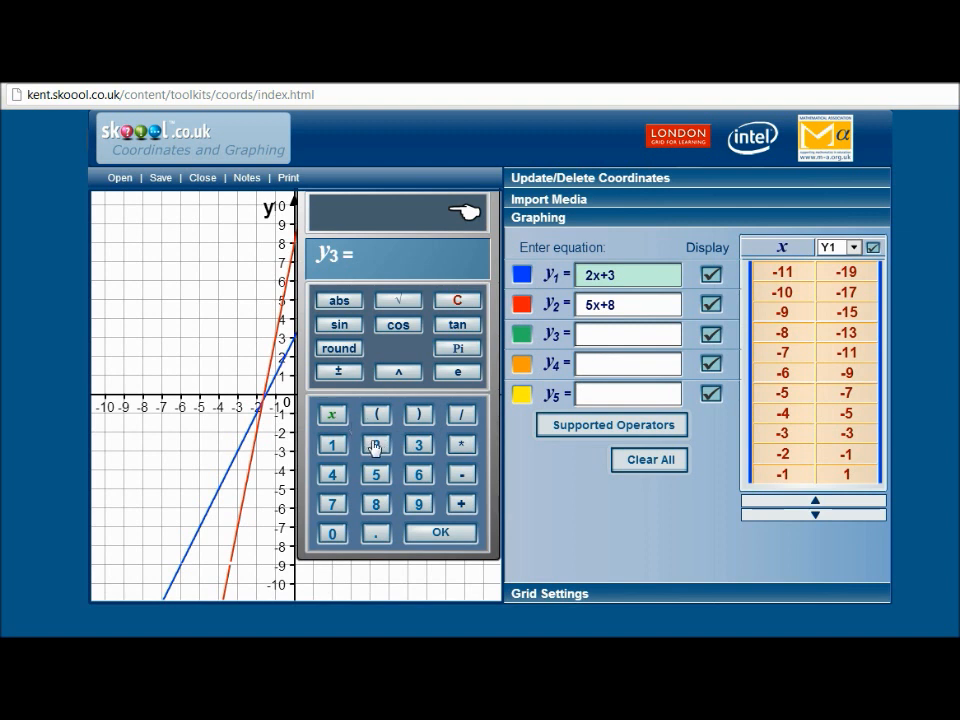
{"action": "left_click", "coordinate": [376, 444]}
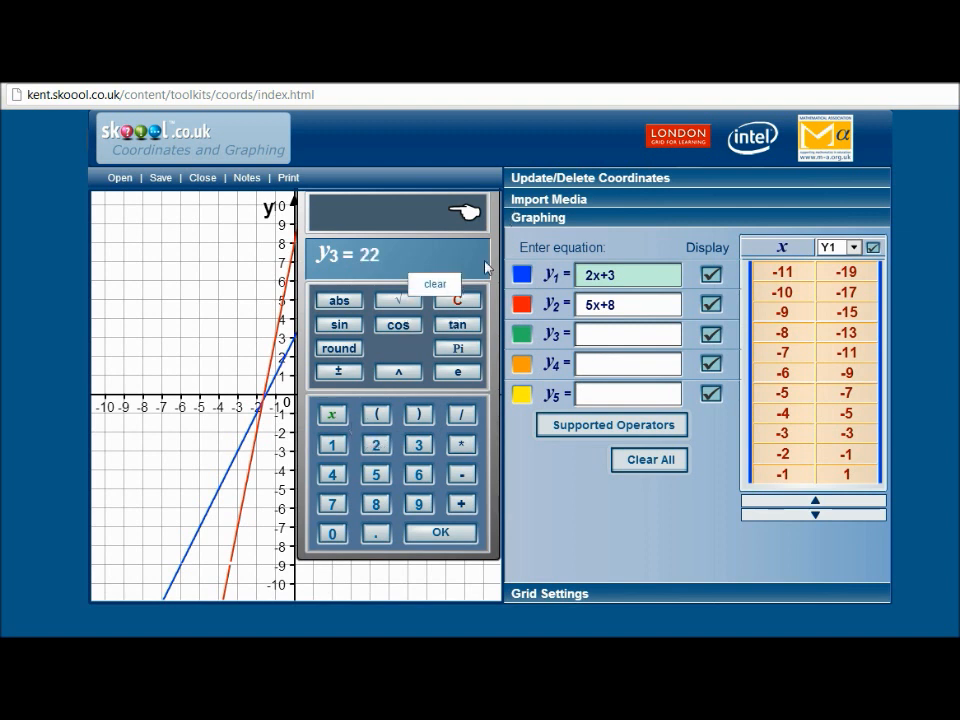
{"action": "left_click", "coordinate": [434, 284]}
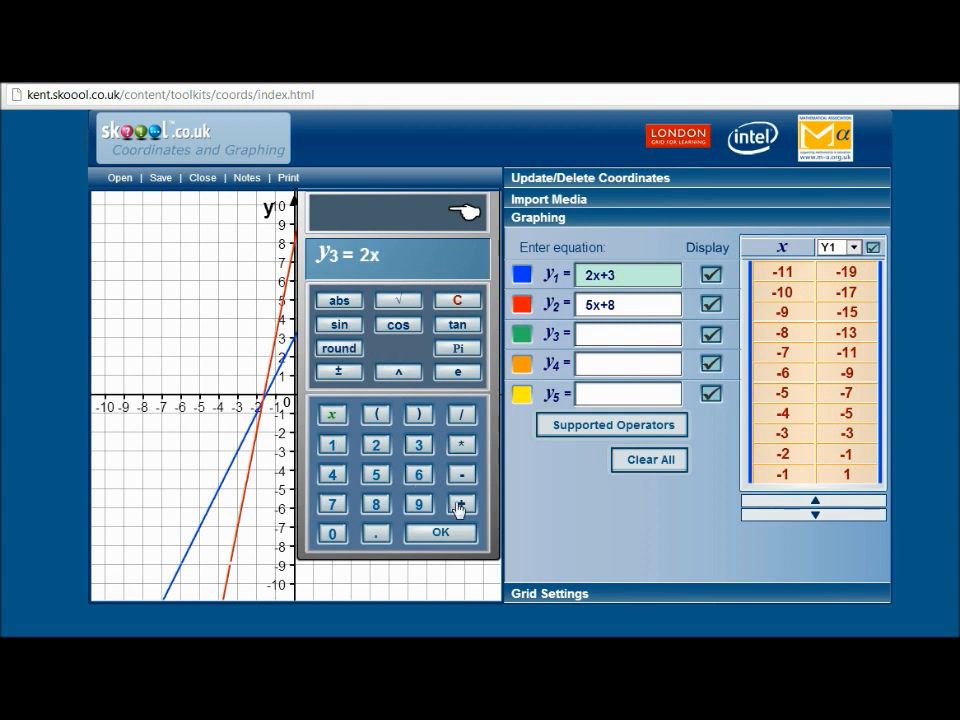
{"action": "left_click", "coordinate": [460, 504]}
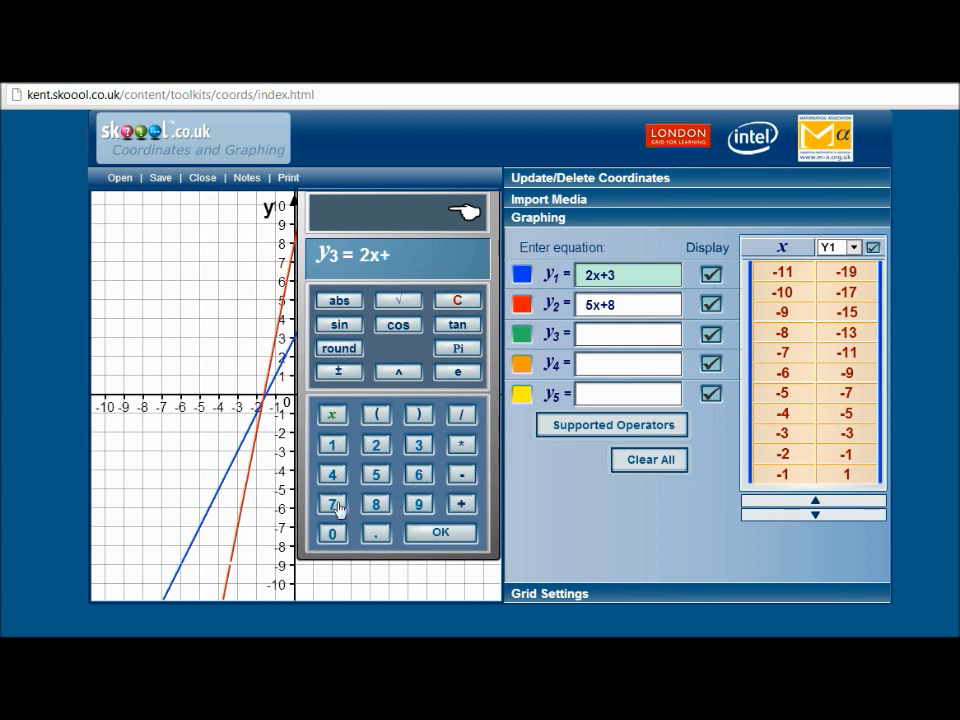
{"action": "left_click", "coordinate": [440, 532]}
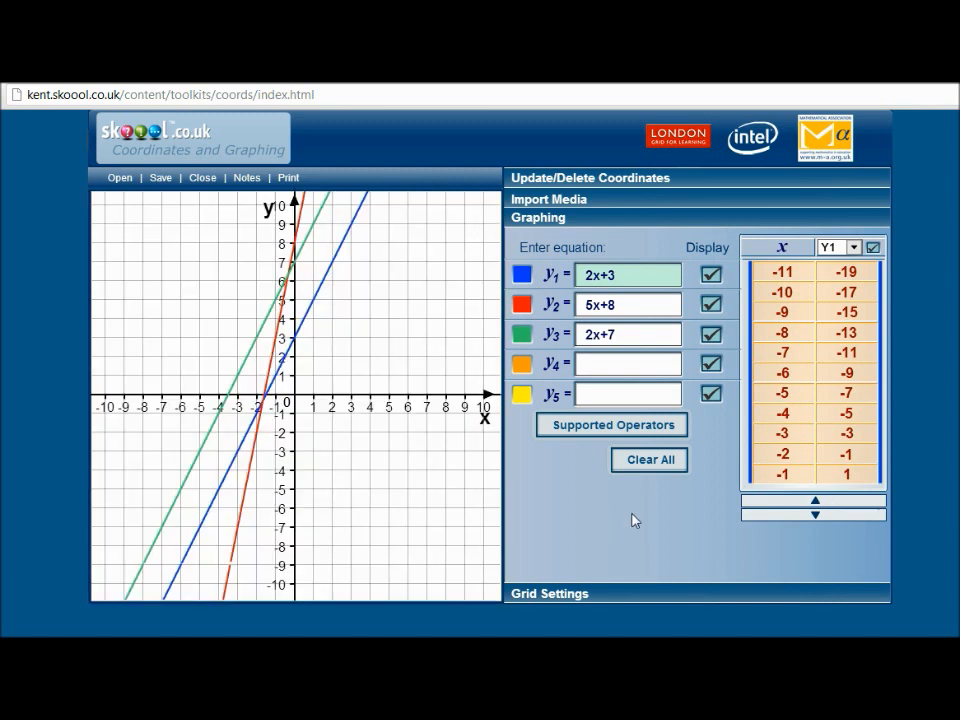
{"action": "mouse_move", "coordinate": [808, 448]}
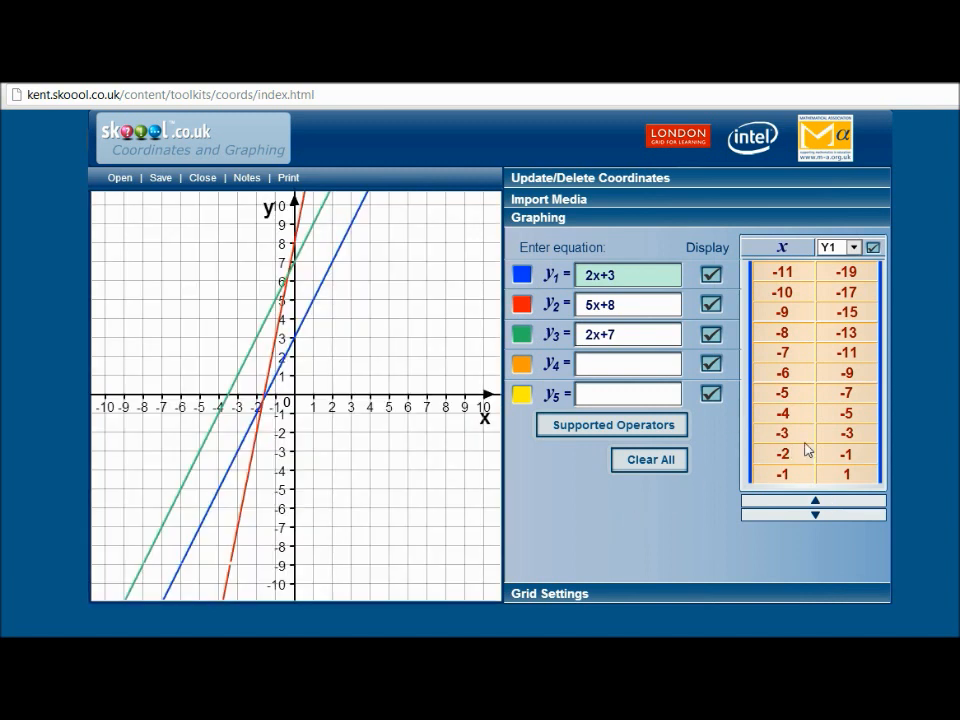
{"action": "mouse_move", "coordinate": [726, 276]}
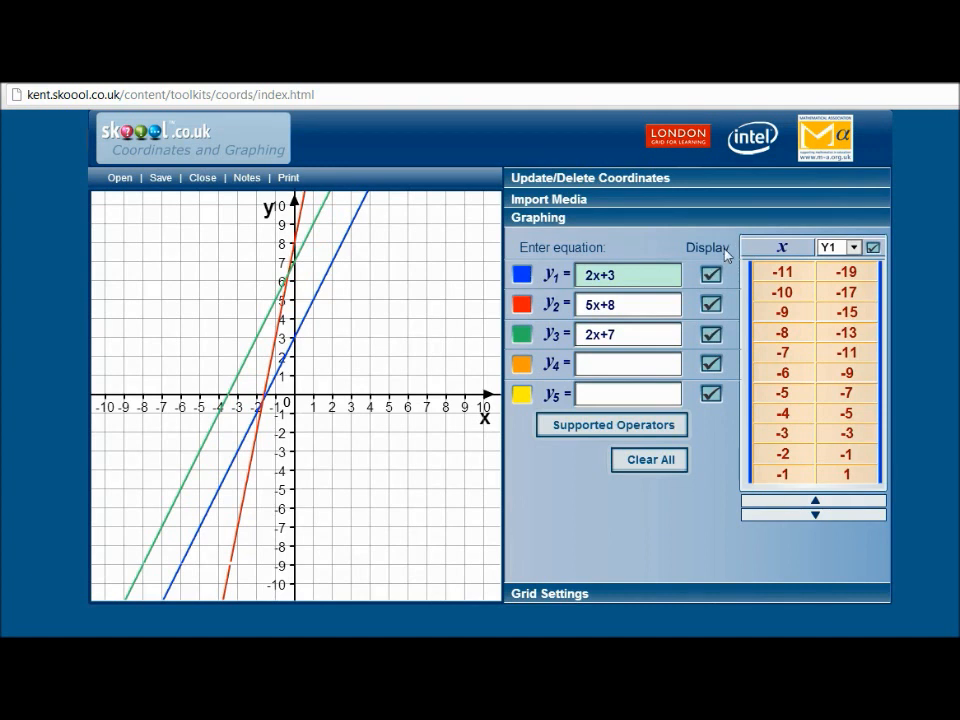
- Toggle the Display boxes to hide the red 5x+8 line and scroll the value table
{"action": "left_click", "coordinate": [710, 272]}
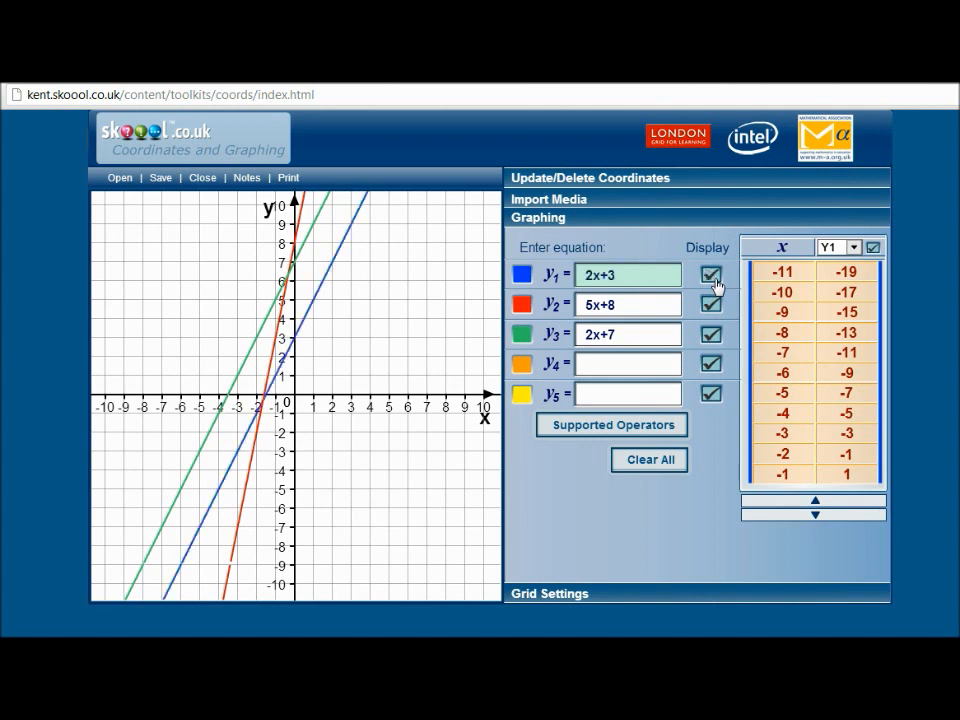
{"action": "left_click", "coordinate": [712, 304]}
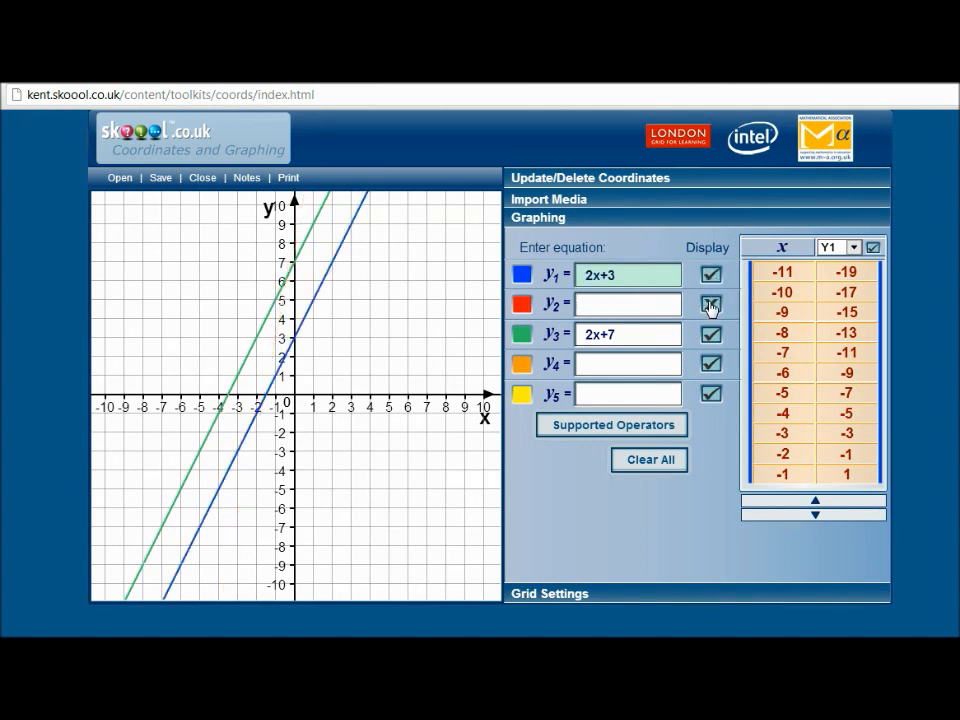
{"action": "left_click", "coordinate": [710, 304]}
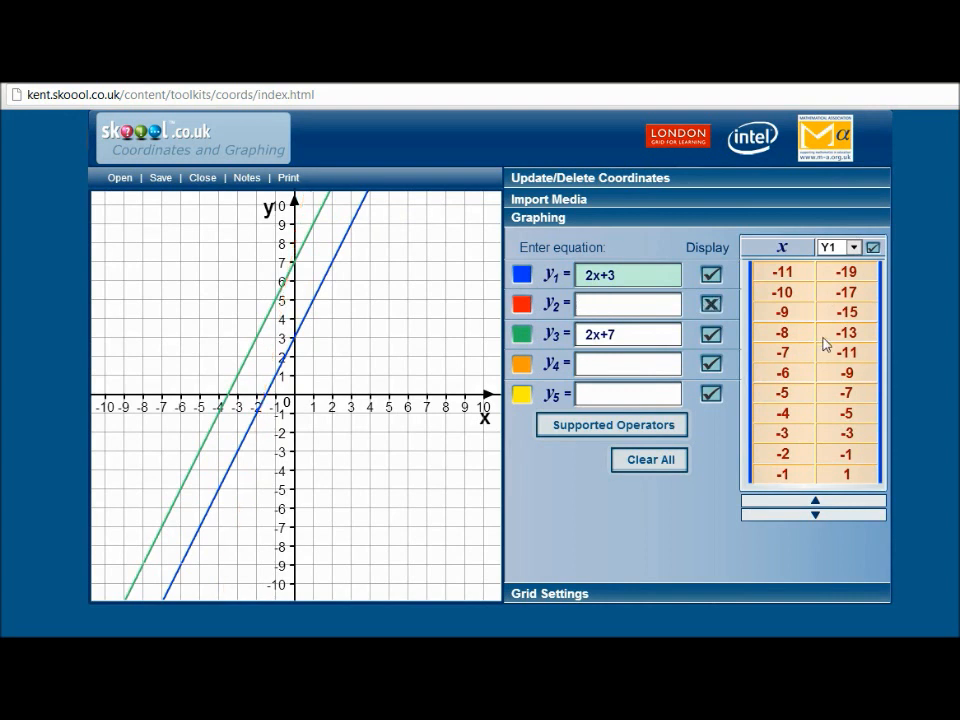
{"action": "left_click", "coordinate": [814, 512]}
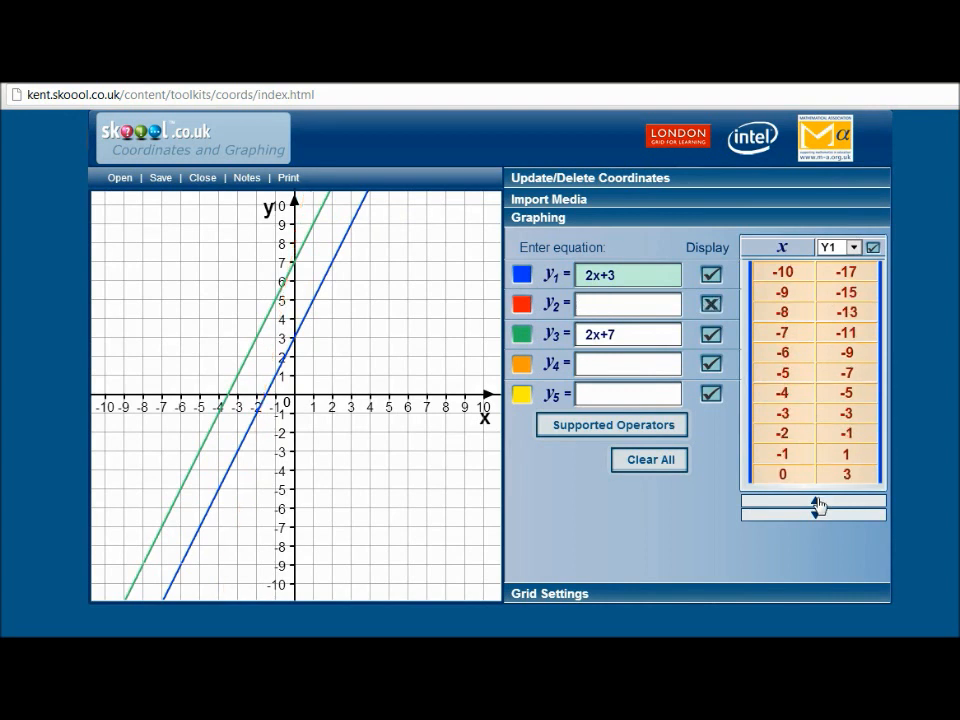
{"action": "left_click", "coordinate": [814, 504]}
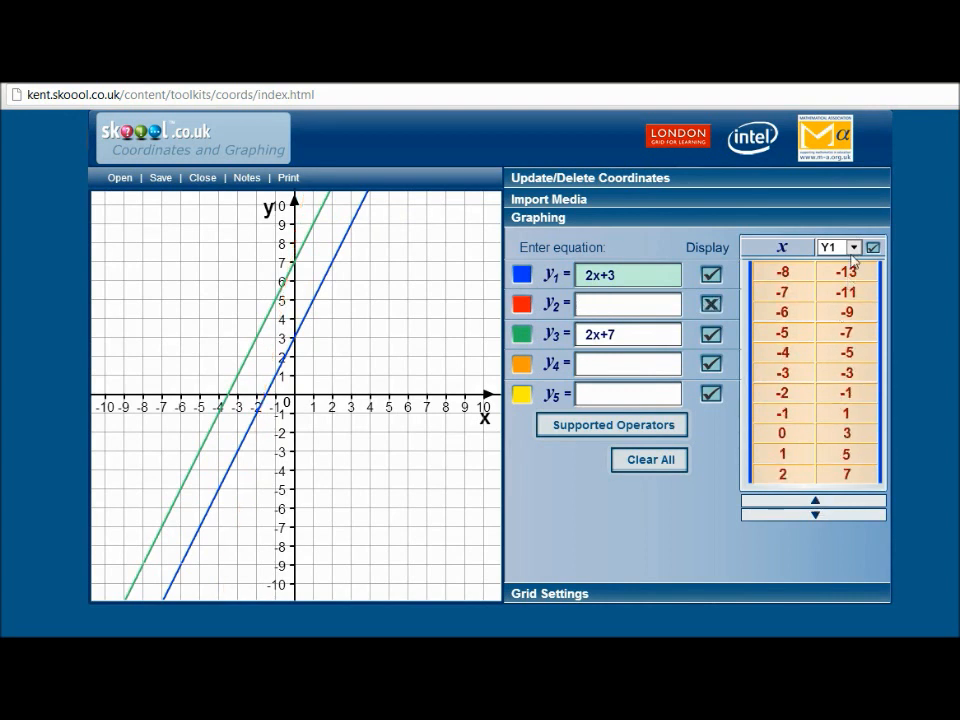
- Show Y3's values in the table, then clear all equations
{"action": "left_click", "coordinate": [852, 248]}
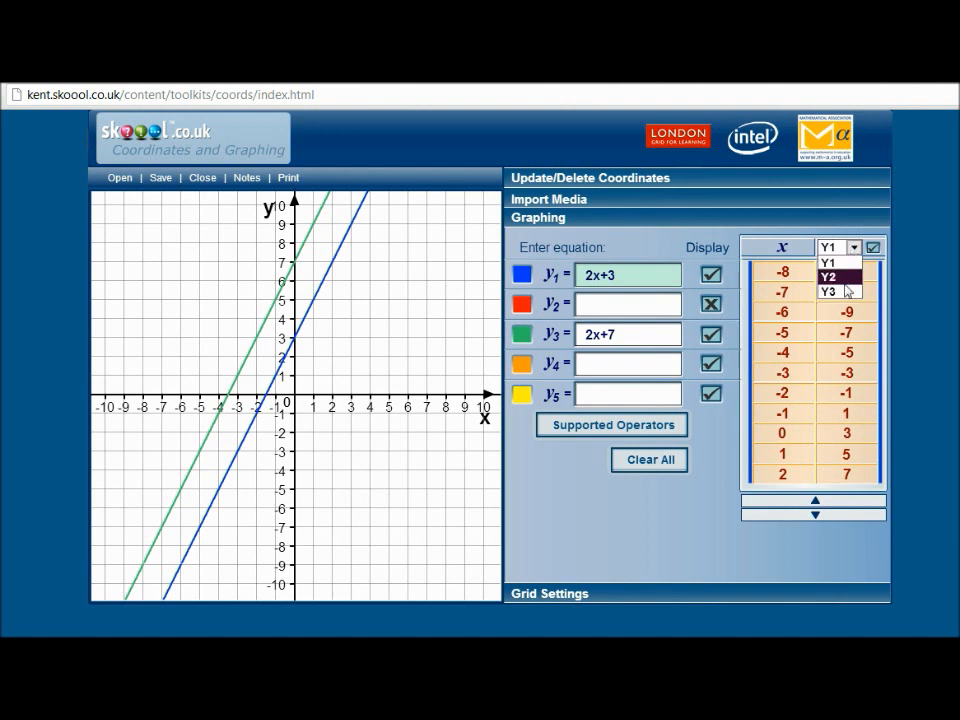
{"action": "left_click", "coordinate": [828, 292]}
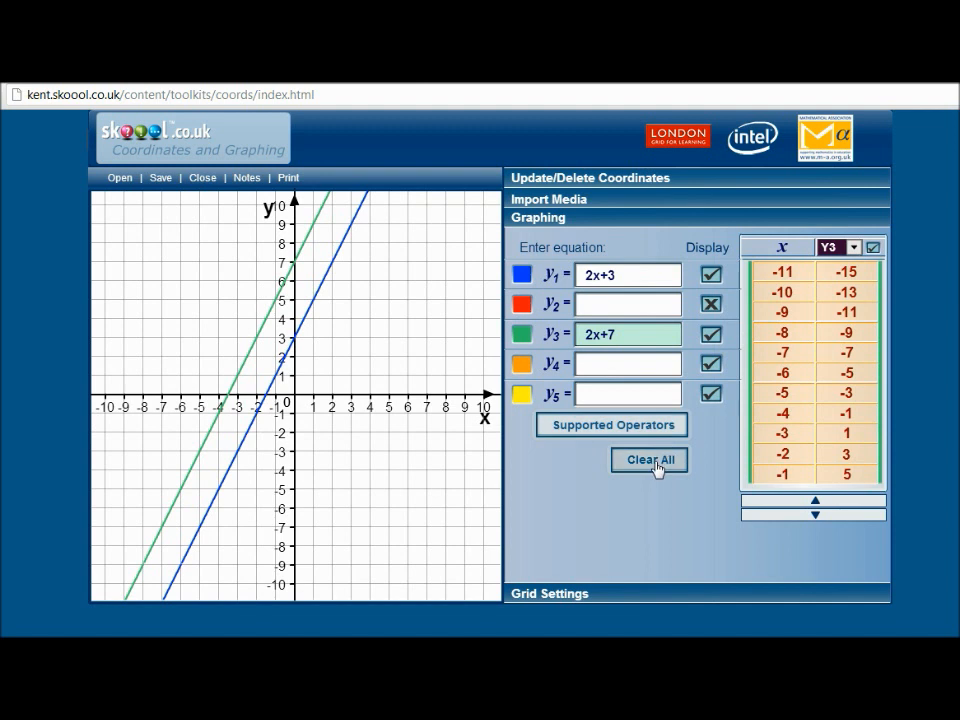
{"action": "left_click", "coordinate": [648, 458]}
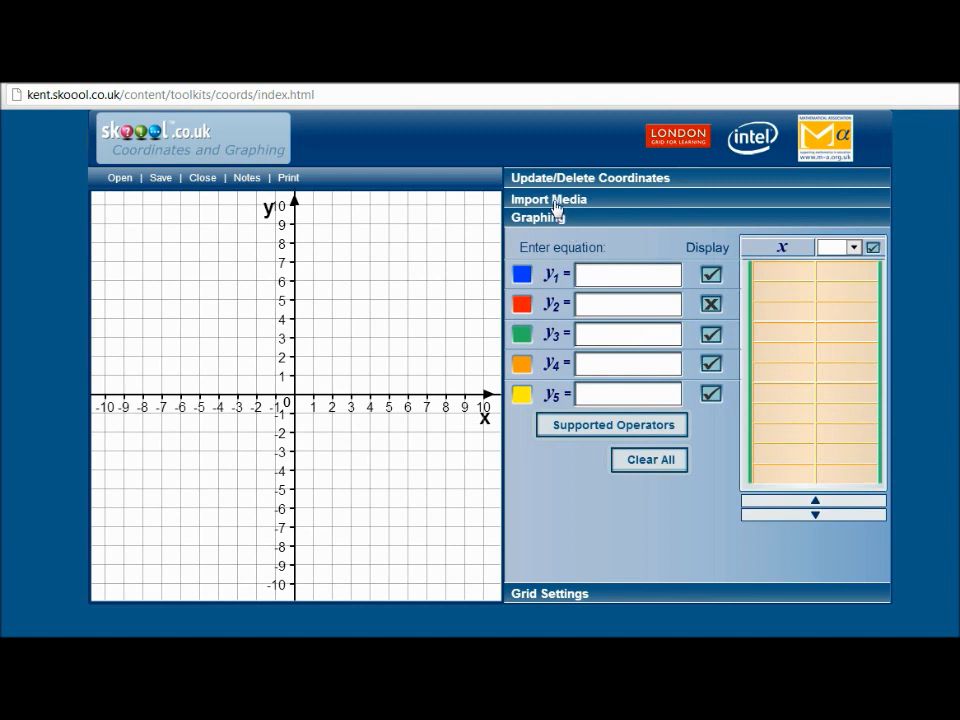
- Import the Bridge photo onto the grid and drag it into position
{"action": "left_click", "coordinate": [548, 200]}
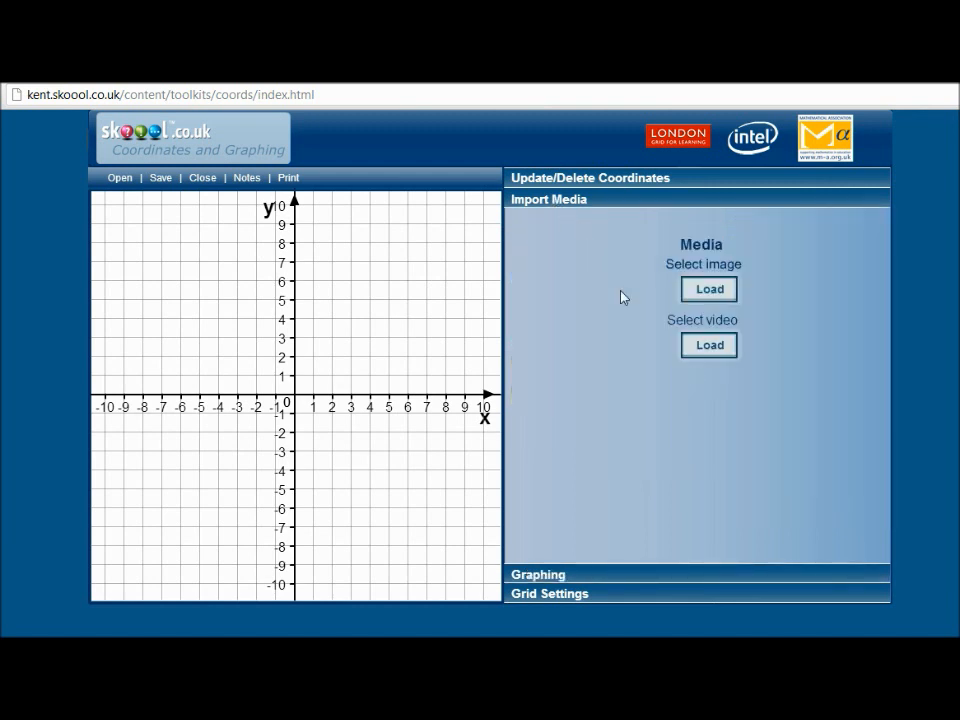
{"action": "mouse_move", "coordinate": [692, 304]}
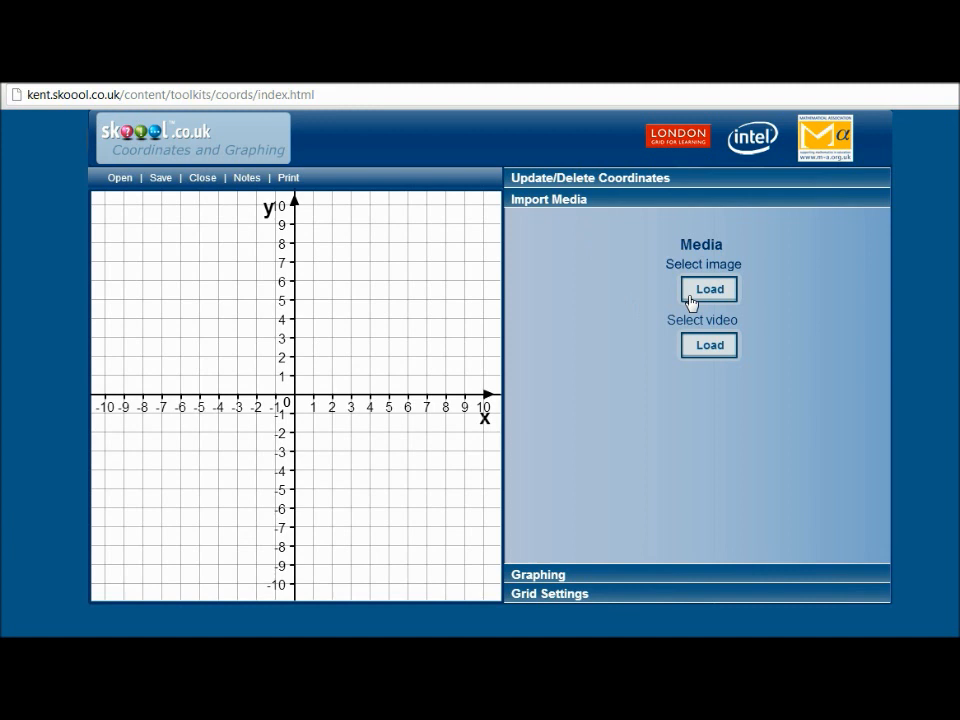
{"action": "left_click", "coordinate": [708, 288]}
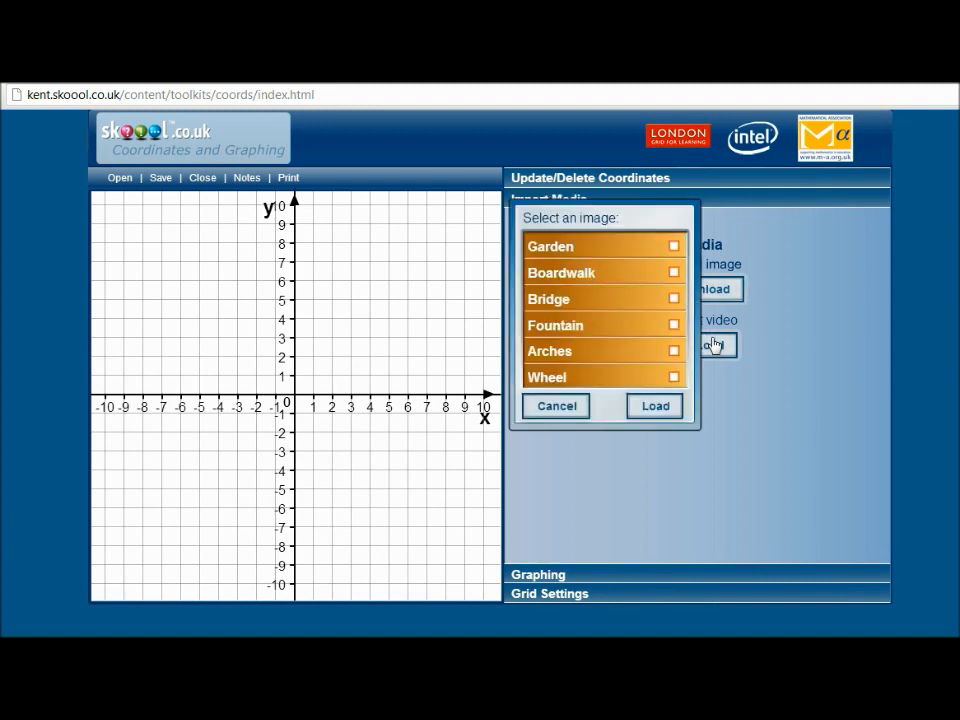
{"action": "left_click", "coordinate": [714, 344]}
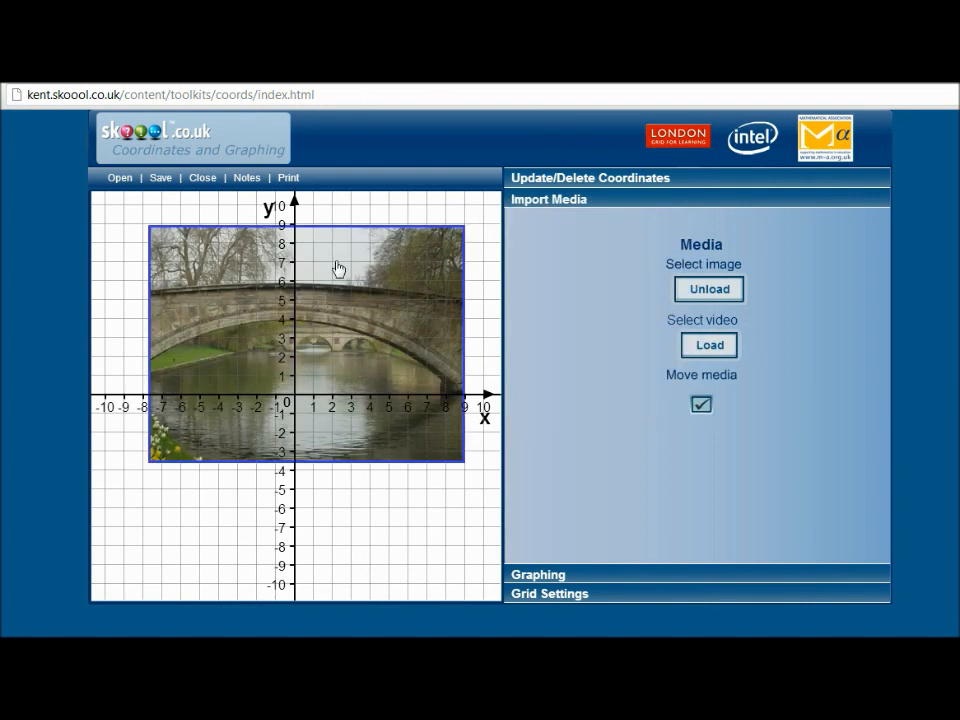
{"action": "left_click_drag", "start_coordinate": [340, 268], "coordinate": [216, 340]}
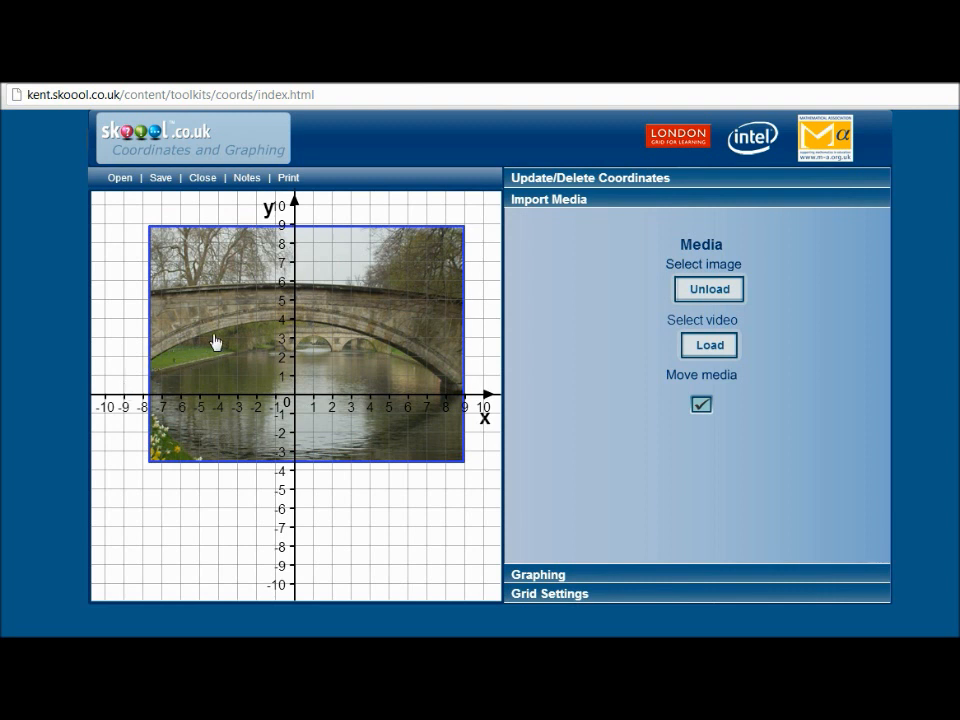
{"action": "mouse_move", "coordinate": [380, 348]}
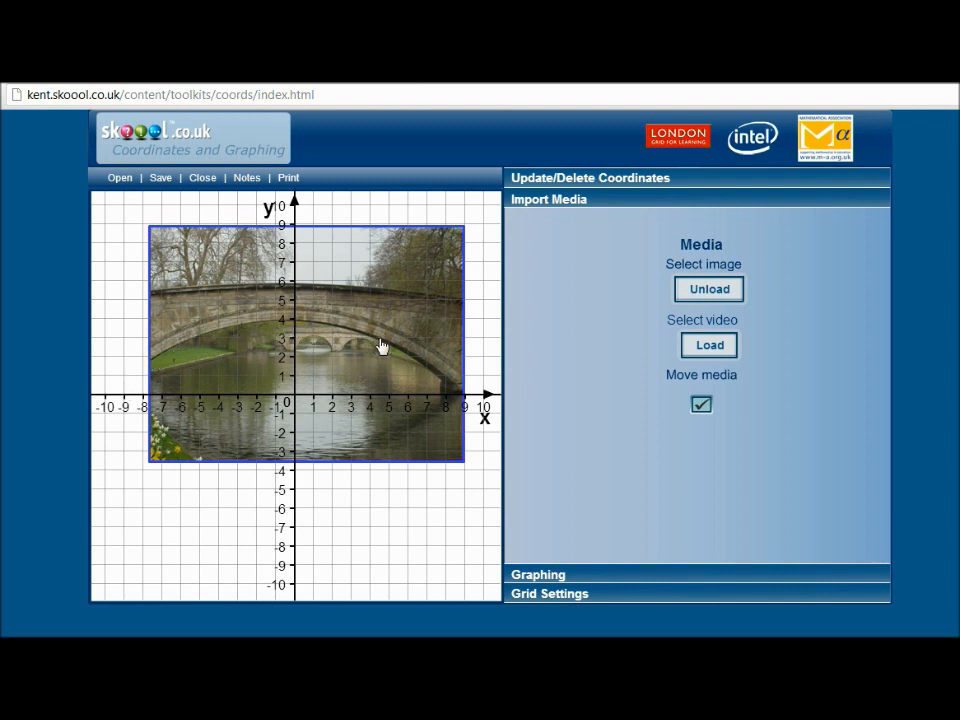
{"action": "mouse_move", "coordinate": [436, 380]}
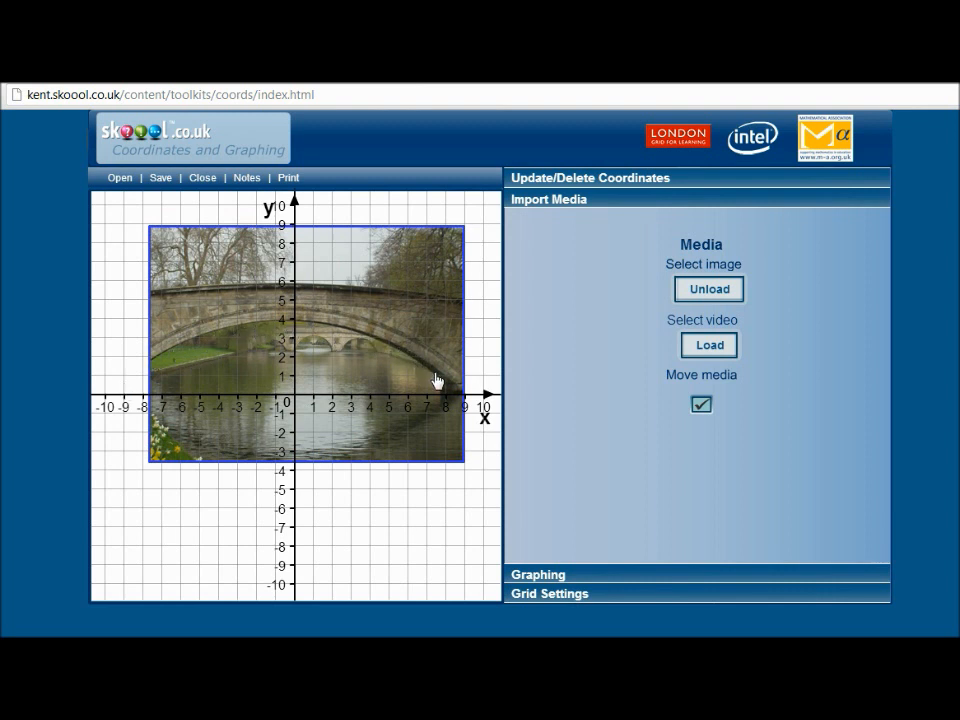
{"action": "mouse_move", "coordinate": [448, 388]}
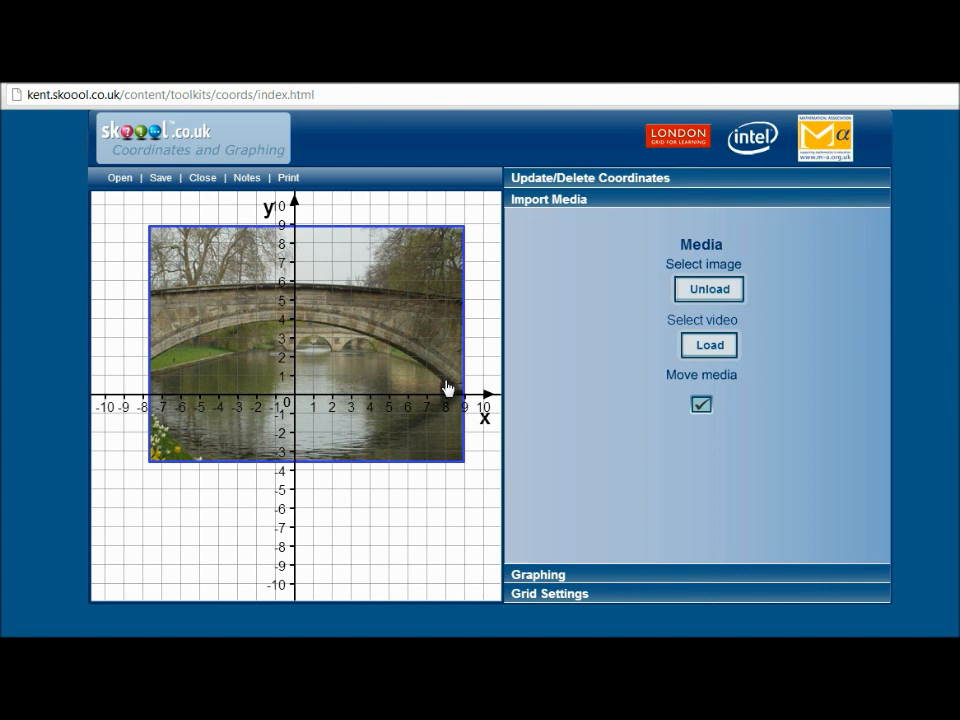
{"action": "mouse_move", "coordinate": [488, 418]}
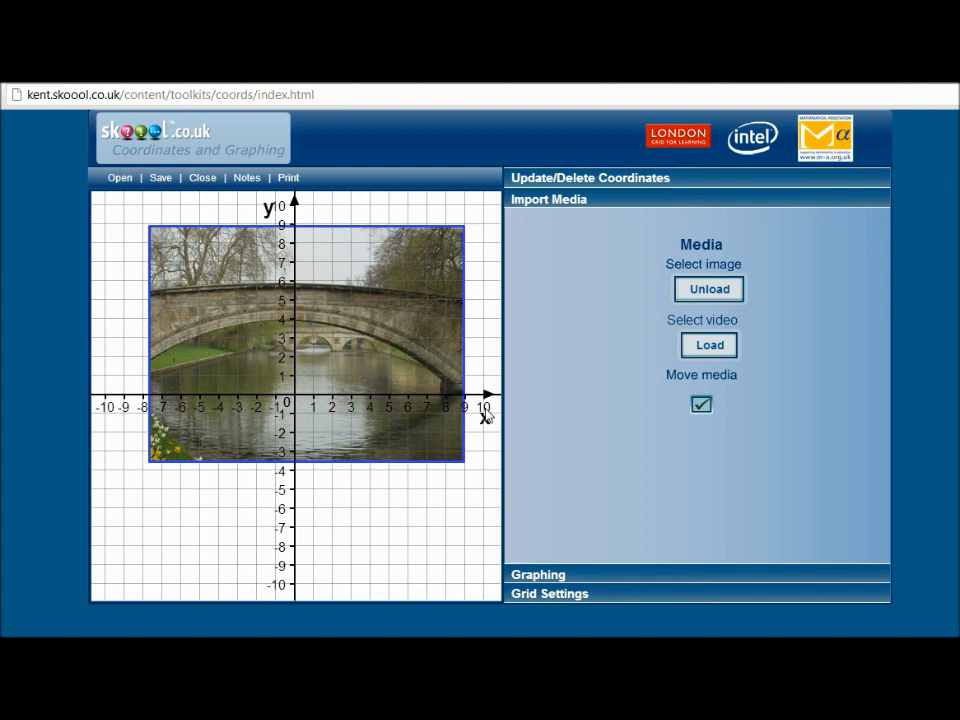
- Graph the parabola y1 = -.5x^2+4 over the bridge photo
{"action": "left_click", "coordinate": [538, 574]}
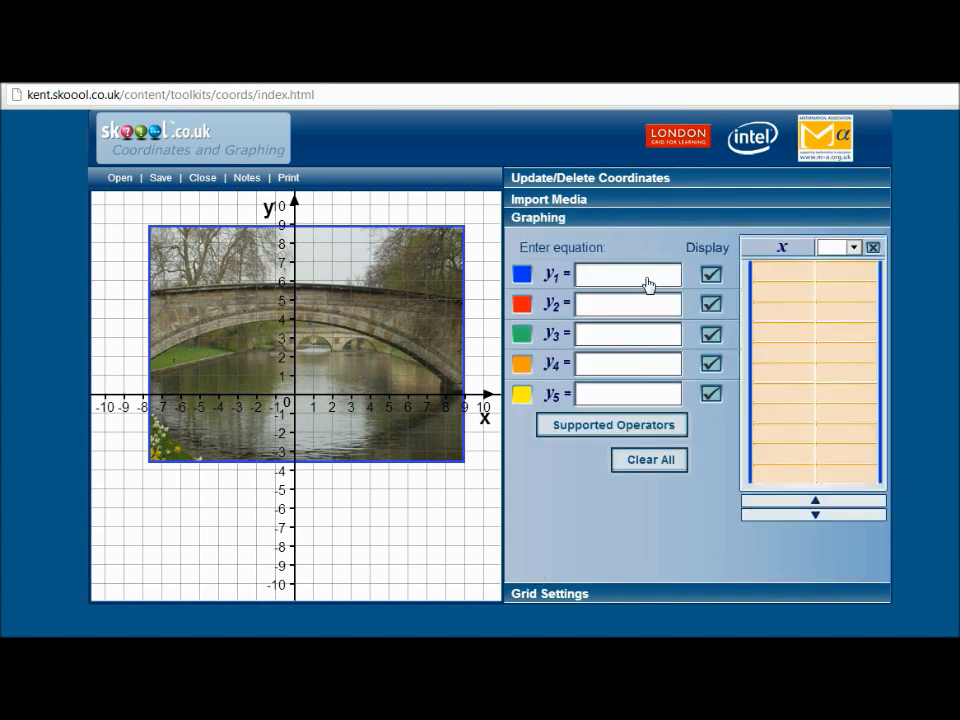
{"action": "left_click", "coordinate": [628, 272]}
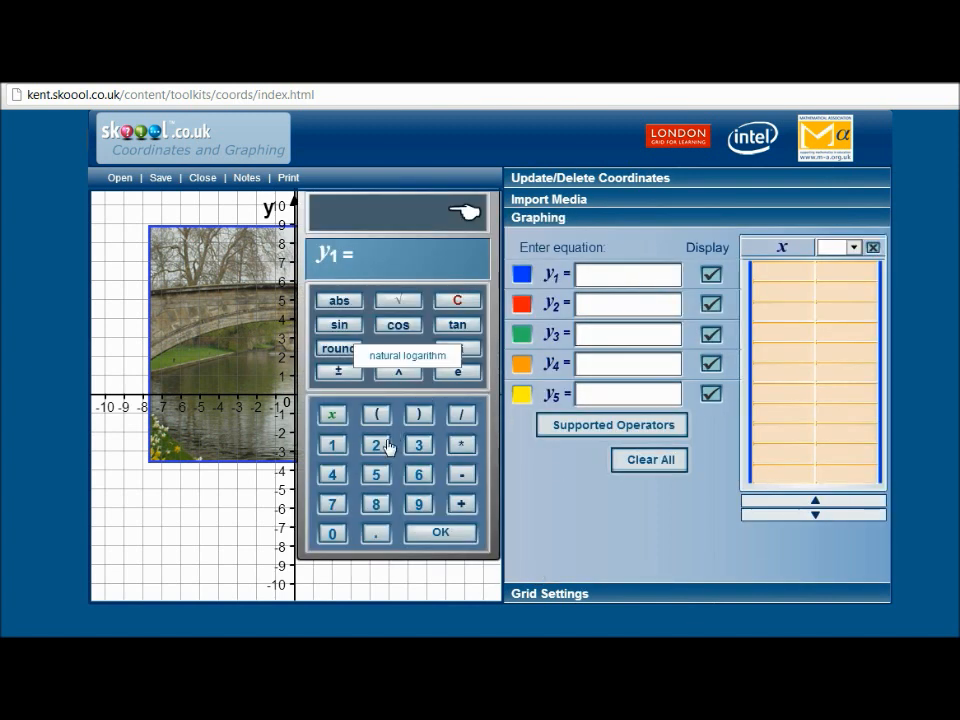
{"action": "mouse_move", "coordinate": [338, 370]}
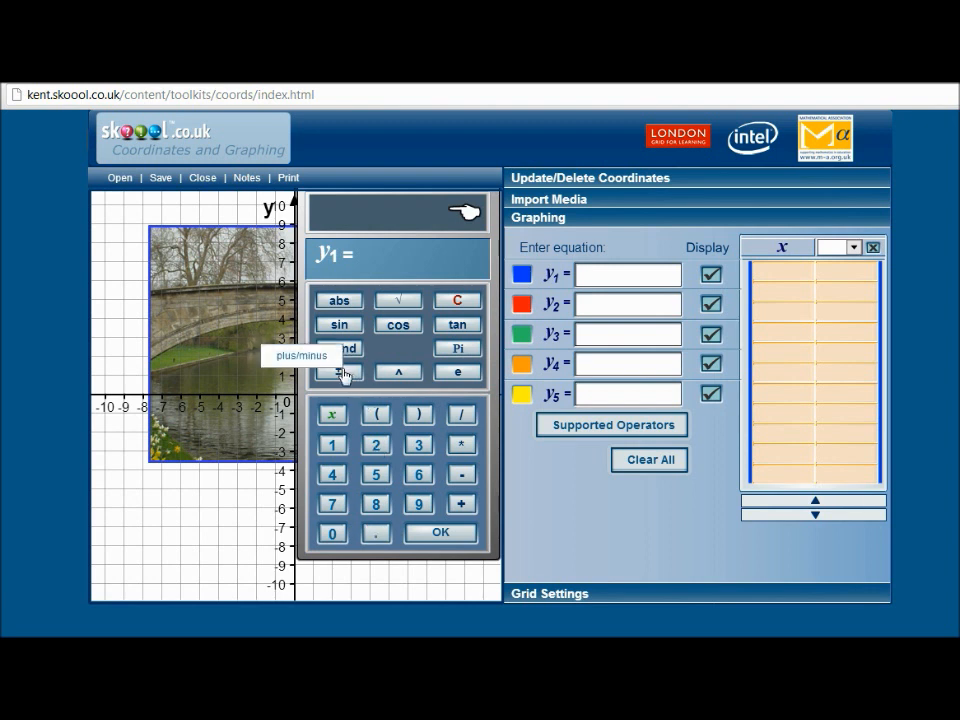
{"action": "left_click", "coordinate": [338, 370]}
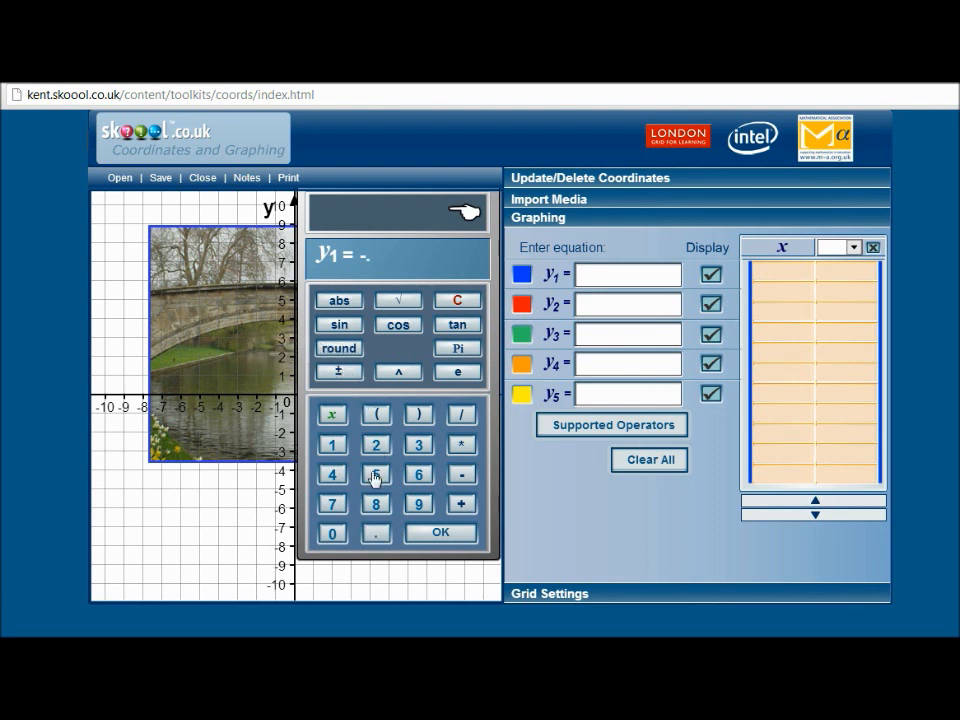
{"action": "left_click", "coordinate": [376, 474]}
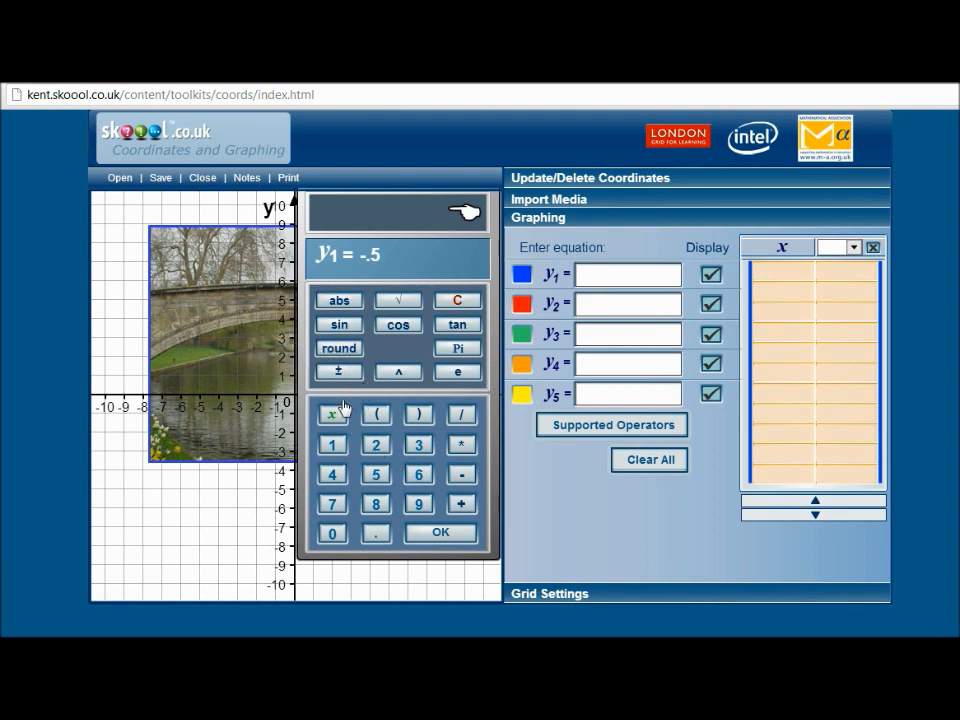
{"action": "left_click", "coordinate": [332, 414]}
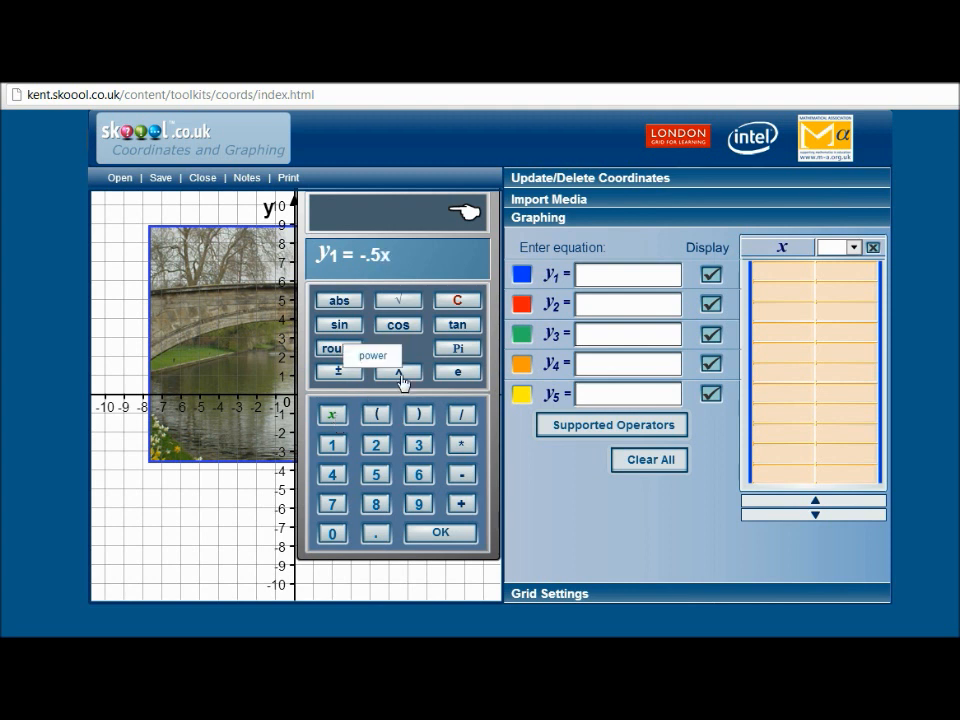
{"action": "left_click", "coordinate": [398, 372]}
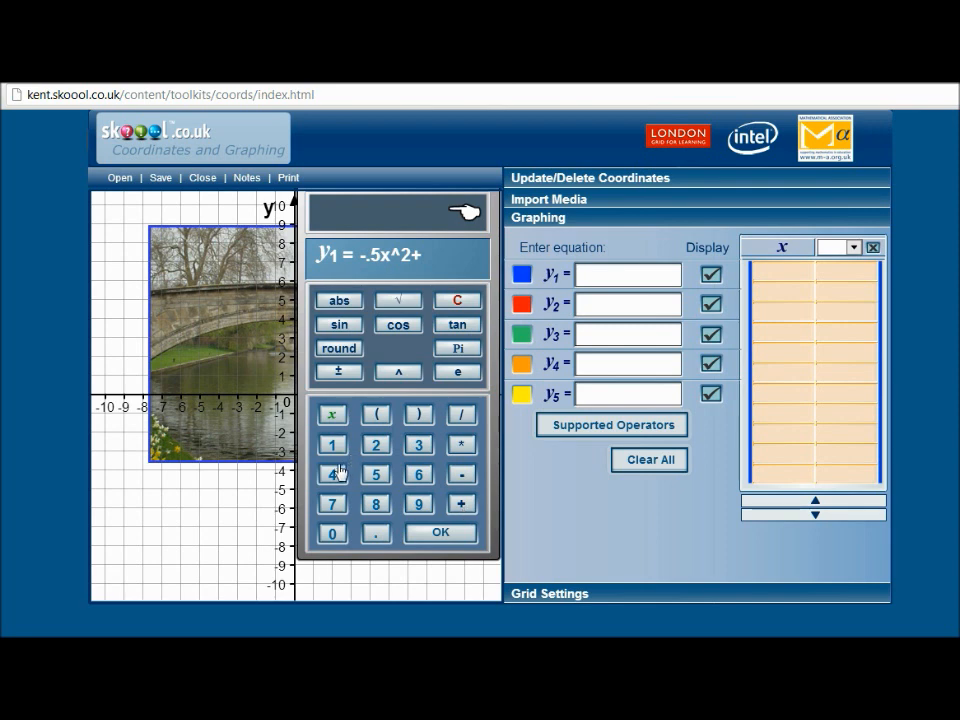
{"action": "left_click", "coordinate": [440, 532]}
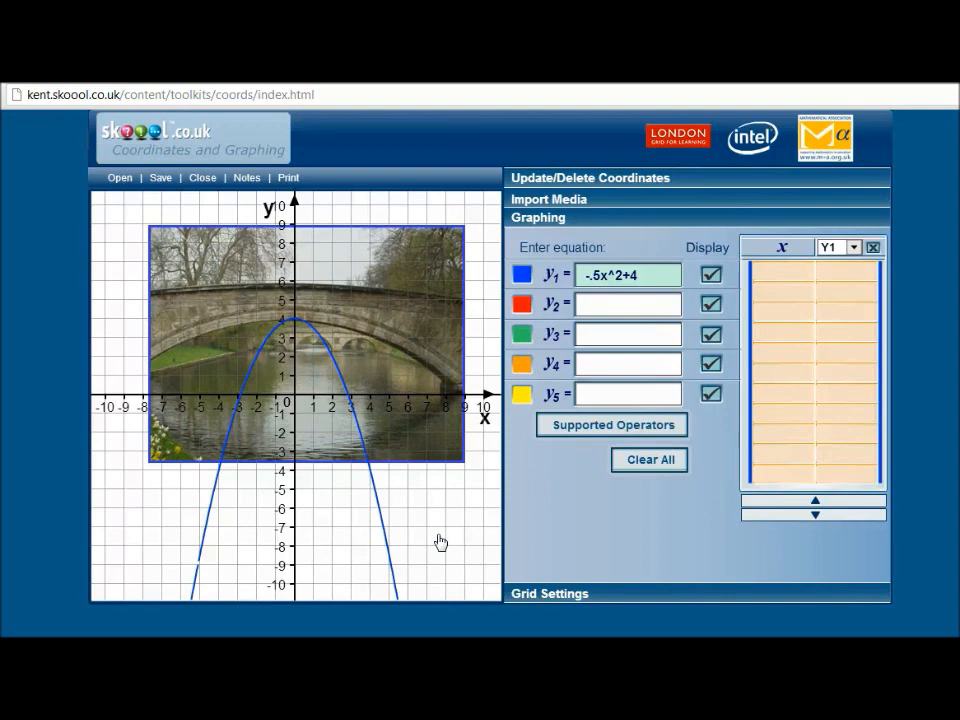
- Load a video through Import Media, replacing the bridge photo
{"action": "left_click", "coordinate": [548, 200]}
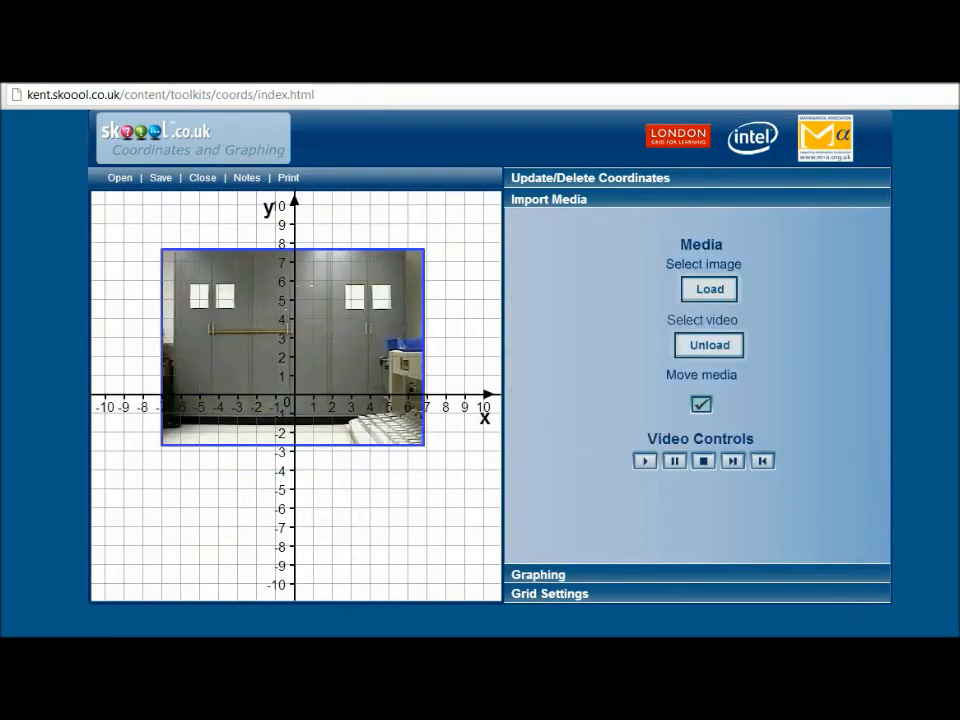